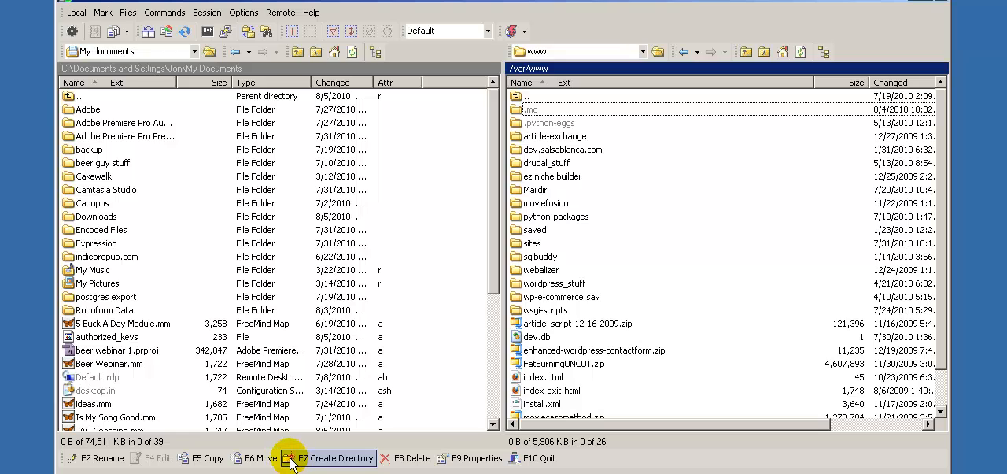
{"action": "mouse_move", "coordinate": [627, 85]}
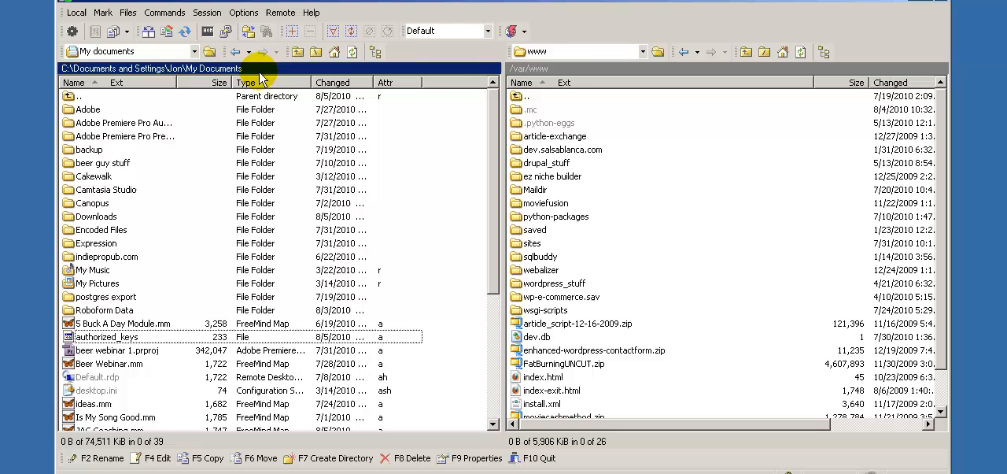
Step: Create a new remote directory named .ssh in /var/www with custom permissions enabled
{"action": "left_click", "coordinate": [532, 109]}
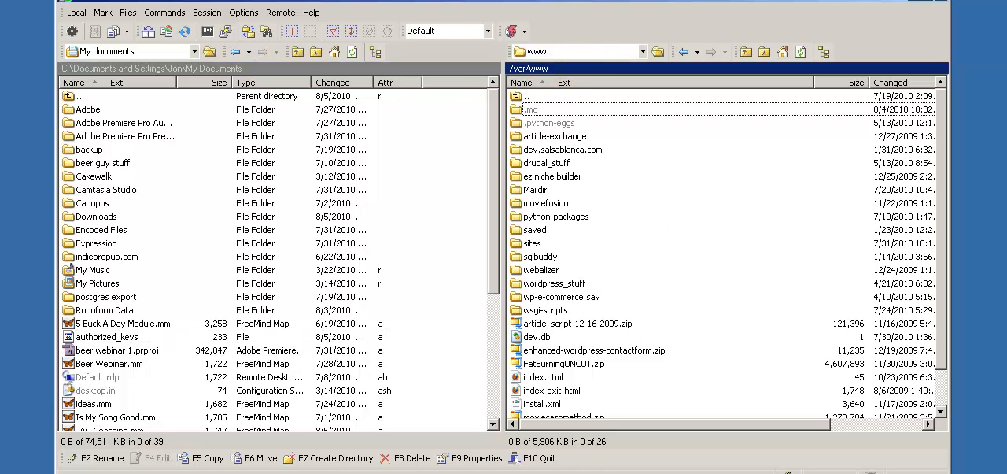
{"action": "left_click", "coordinate": [329, 457]}
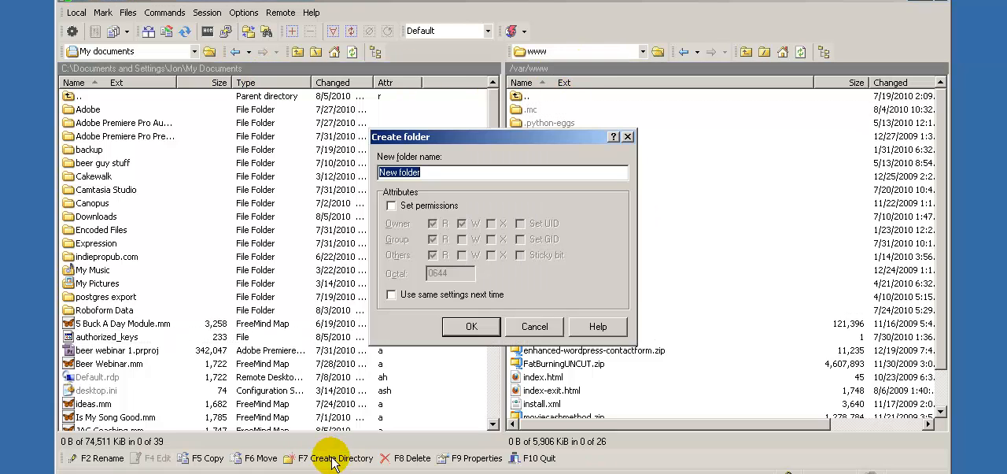
{"action": "mouse_move", "coordinate": [488, 264]}
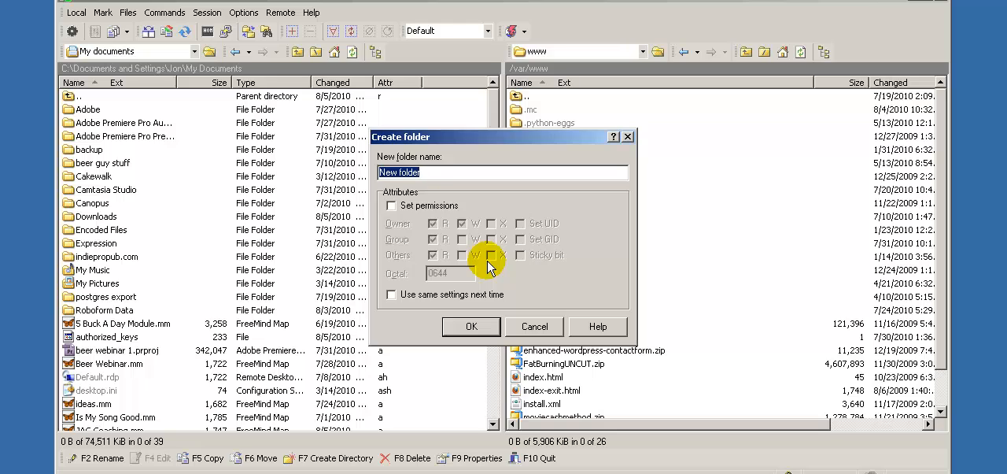
{"action": "type", "text": ".ssh"}
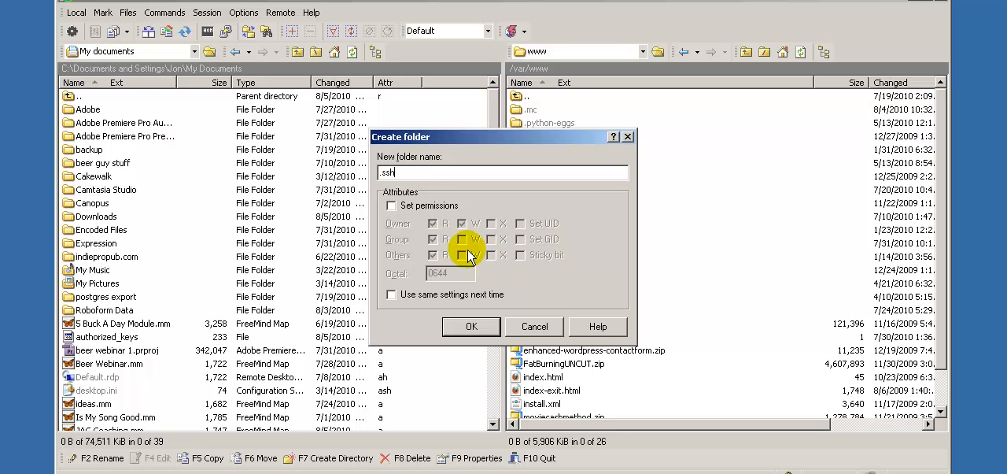
{"action": "left_click", "coordinate": [391, 205]}
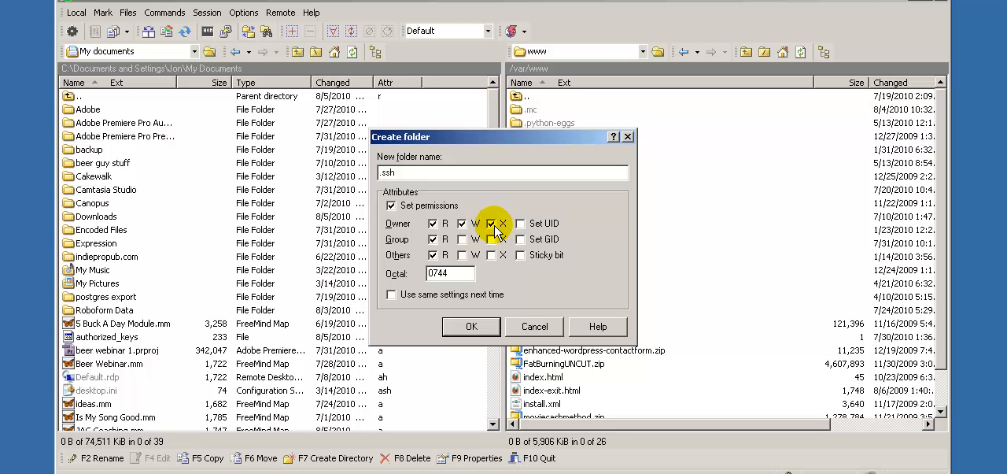
{"action": "mouse_move", "coordinate": [502, 224]}
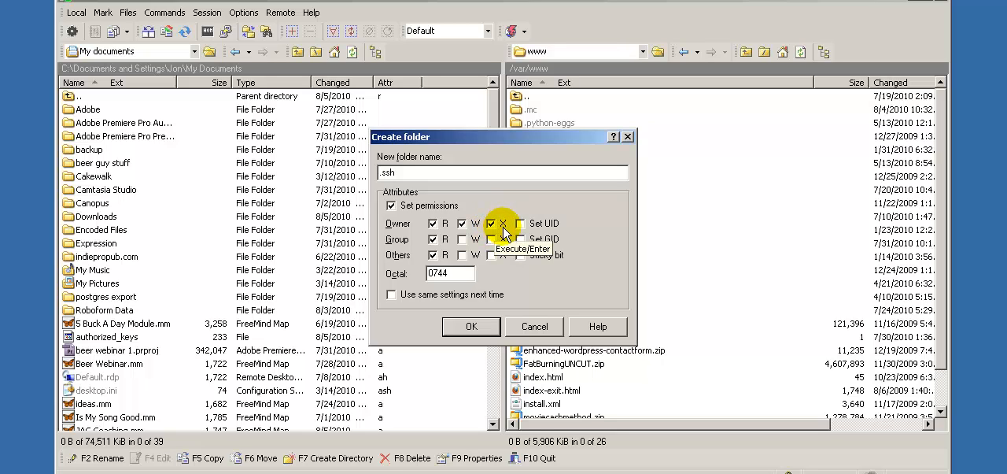
{"action": "mouse_move", "coordinate": [492, 239]}
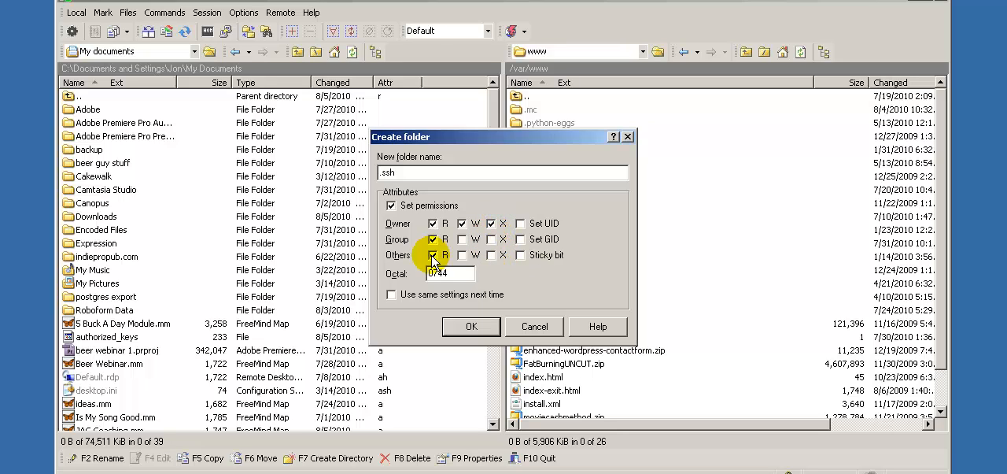
Step: Set the folder permissions to octal 0750 (no read for others, group may enter) and confirm
{"action": "left_click", "coordinate": [431, 255]}
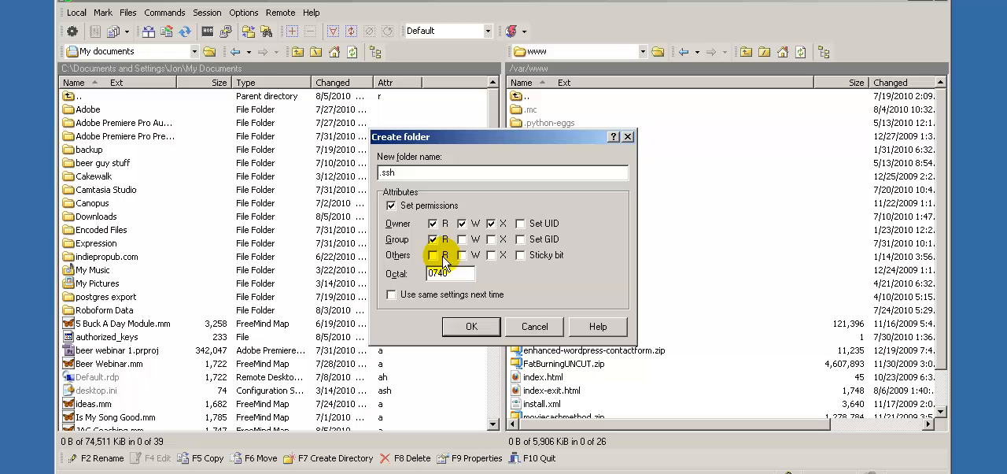
{"action": "left_click", "coordinate": [475, 240]}
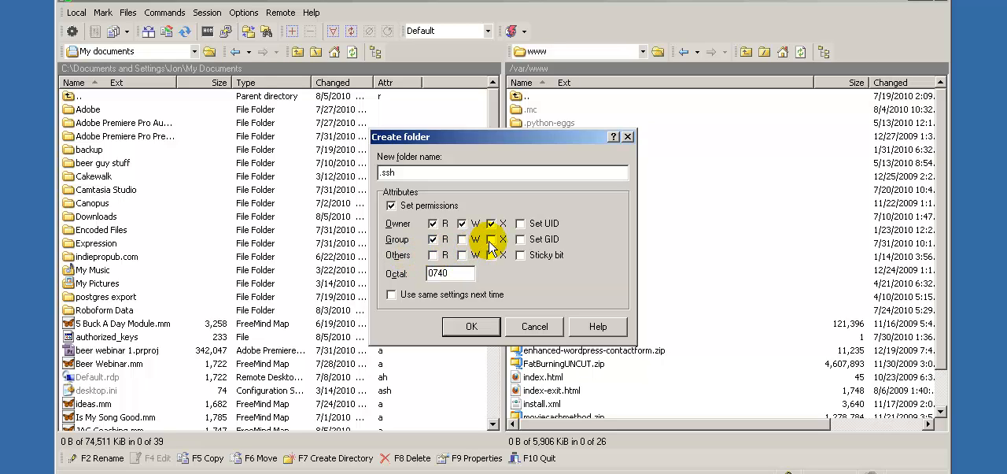
{"action": "left_click", "coordinate": [475, 240]}
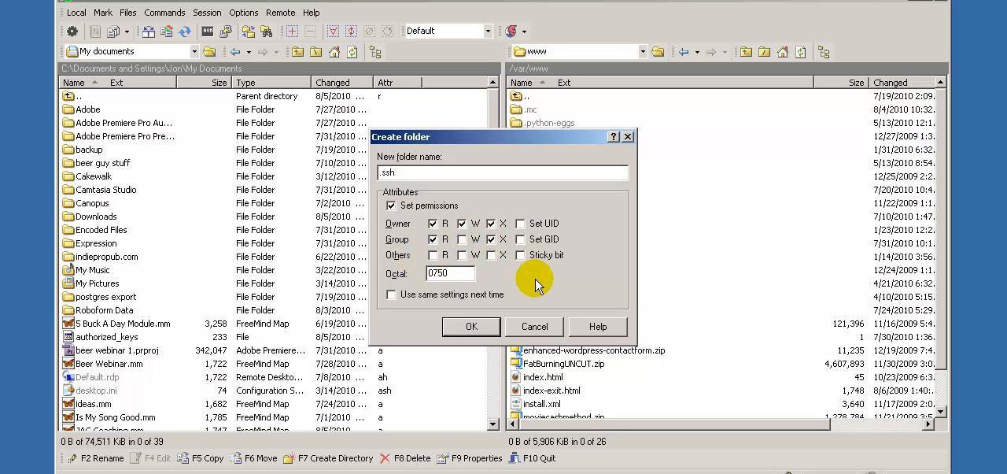
{"action": "mouse_move", "coordinate": [496, 302]}
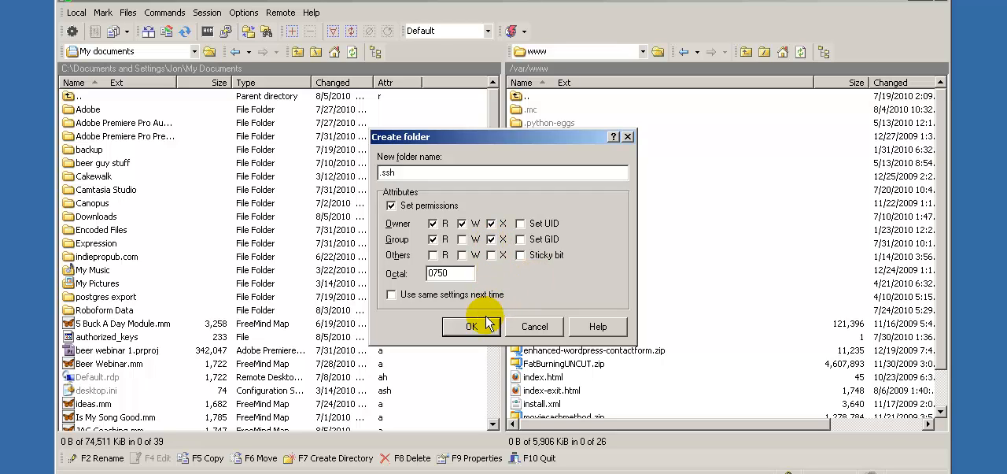
{"action": "left_click", "coordinate": [471, 326]}
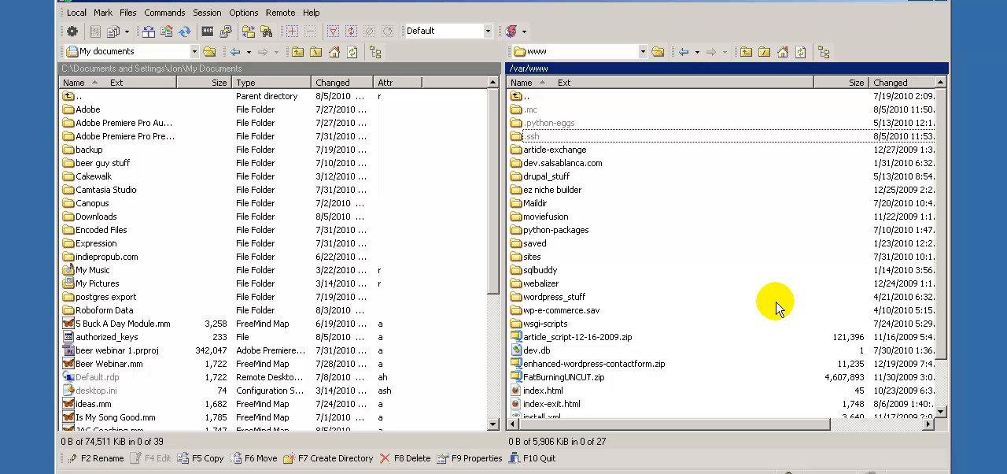
Step: Inside the .ssh folder, create a new file named authorized_keys from the suggested names
{"action": "double_click", "coordinate": [532, 136]}
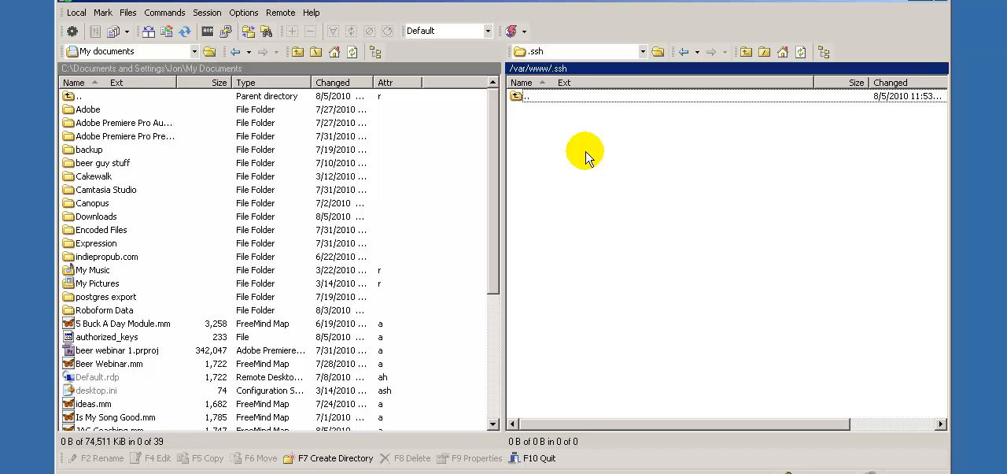
{"action": "mouse_move", "coordinate": [601, 118]}
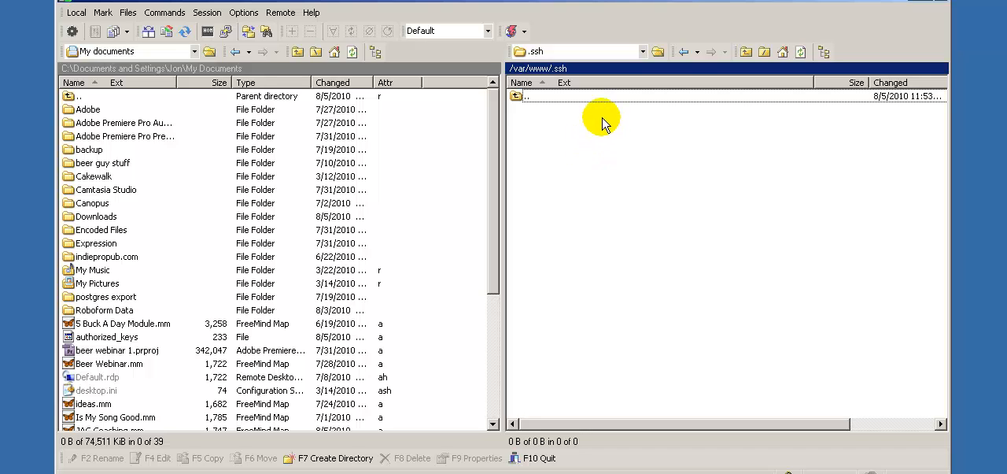
{"action": "right_click", "coordinate": [601, 122]}
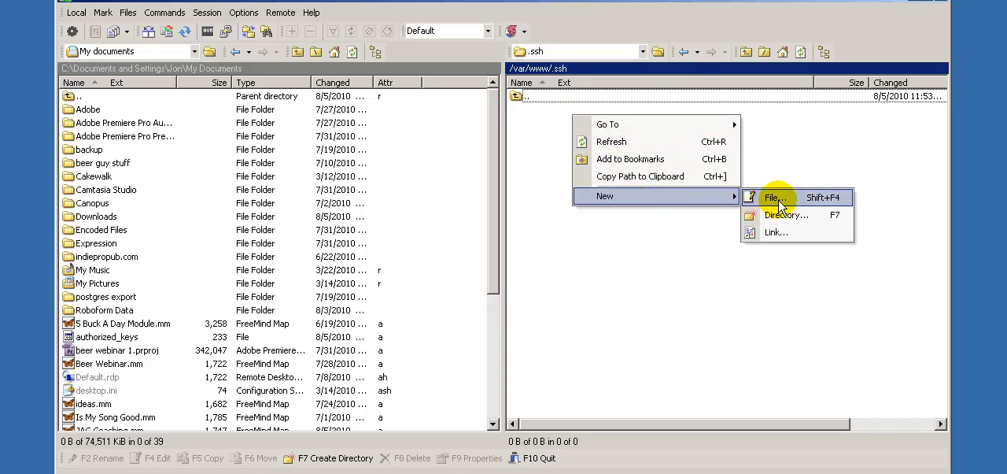
{"action": "left_click", "coordinate": [775, 197]}
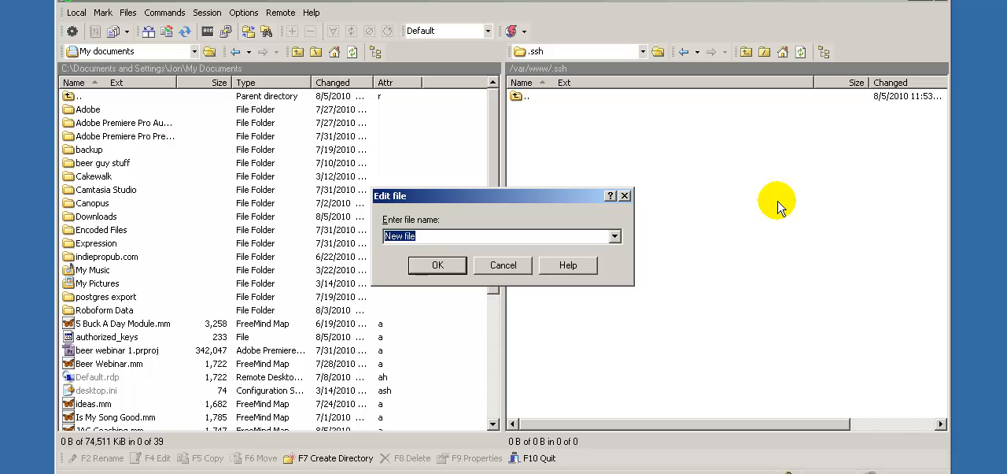
{"action": "left_click", "coordinate": [614, 236]}
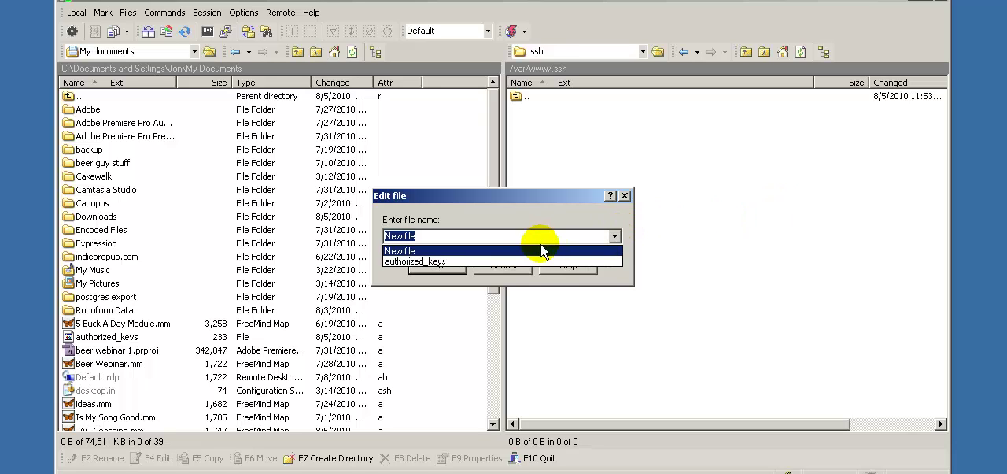
{"action": "left_click", "coordinate": [401, 261]}
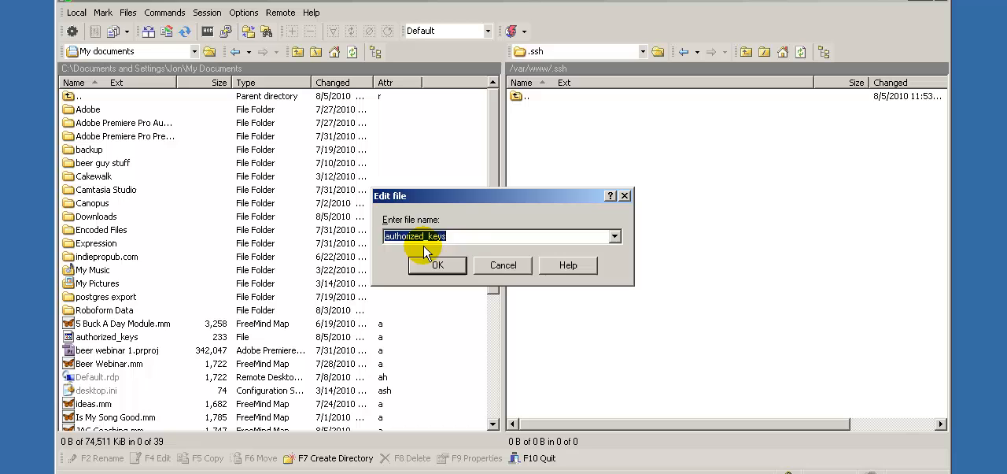
{"action": "left_click", "coordinate": [437, 265]}
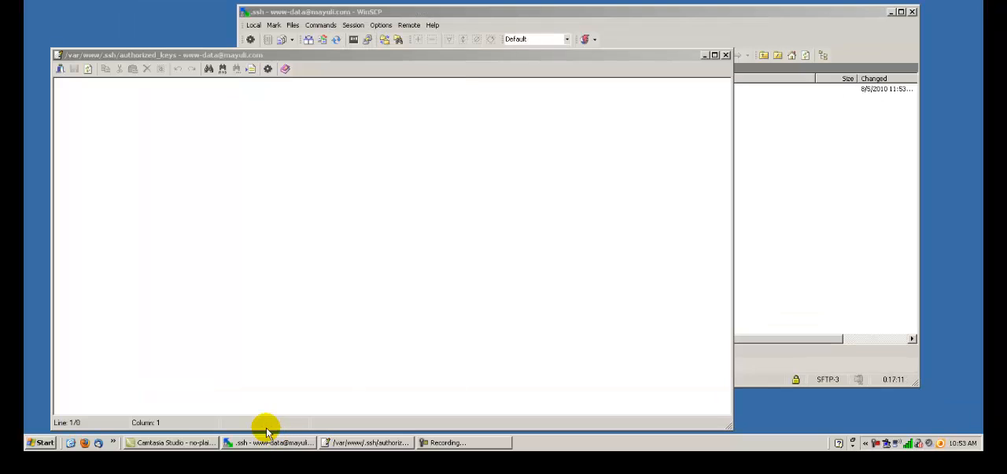
{"action": "mouse_move", "coordinate": [321, 88]}
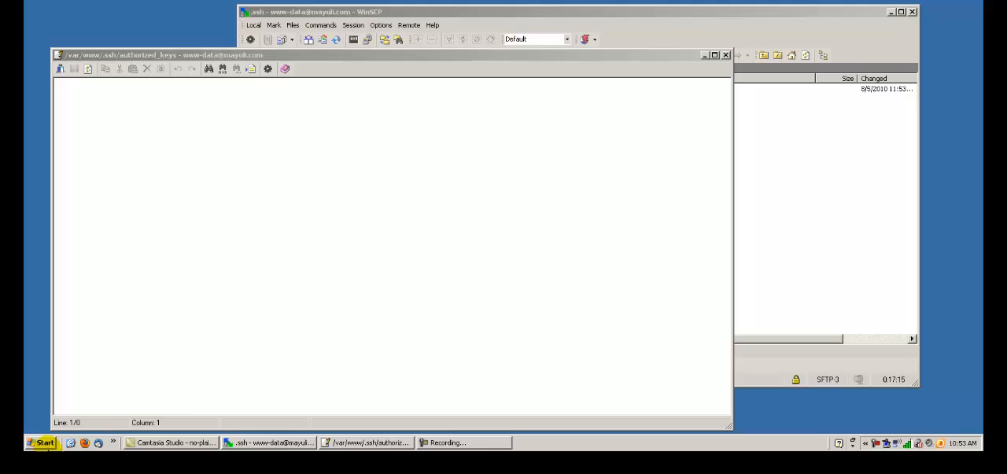
Step: Bring up the Start menu's programs list while authorized_keys stays open in the editor
{"action": "left_click", "coordinate": [43, 442]}
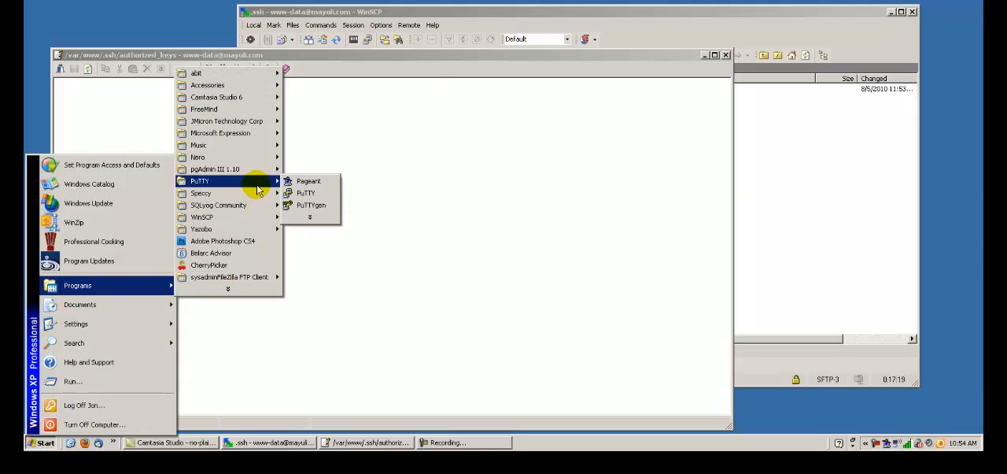
Step: Launch PuTTYgen, load the existing private key and unlock it with its passphrase
{"action": "left_click", "coordinate": [312, 204]}
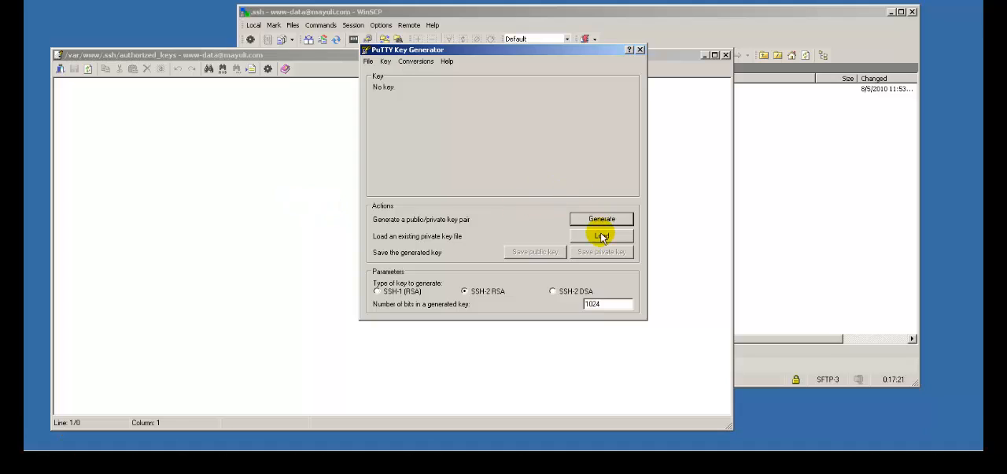
{"action": "left_click", "coordinate": [601, 236]}
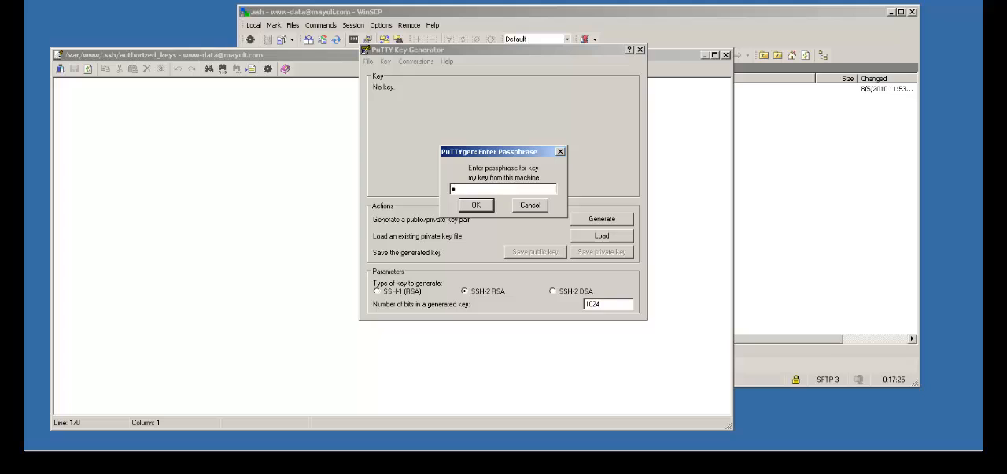
{"action": "left_click", "coordinate": [475, 205]}
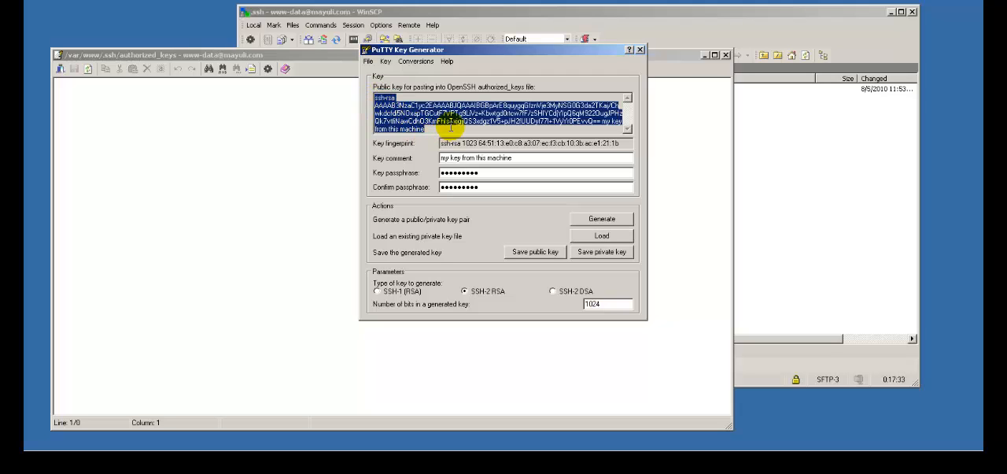
{"action": "mouse_move", "coordinate": [417, 91]}
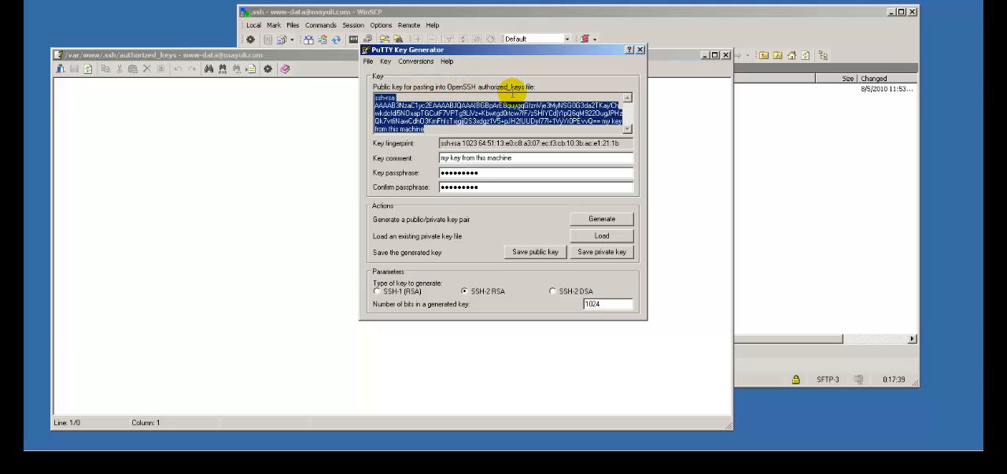
{"action": "mouse_move", "coordinate": [415, 61]}
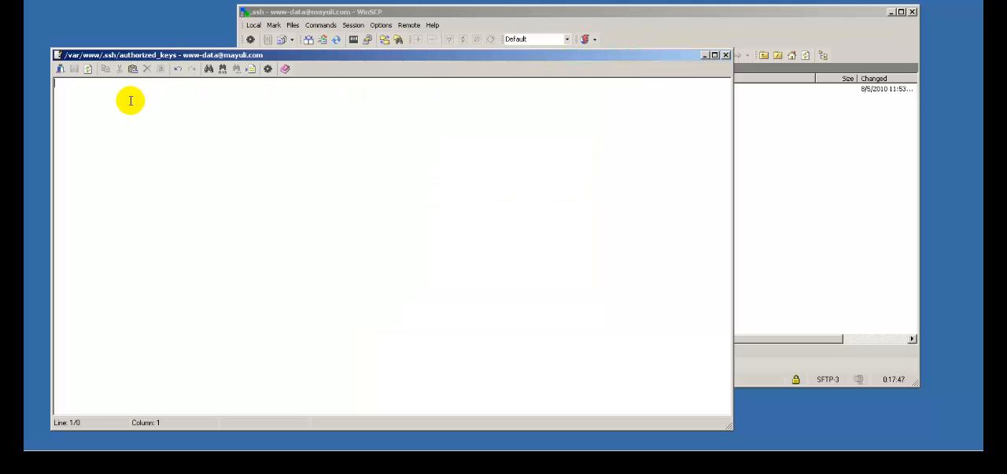
{"action": "mouse_move", "coordinate": [91, 88]}
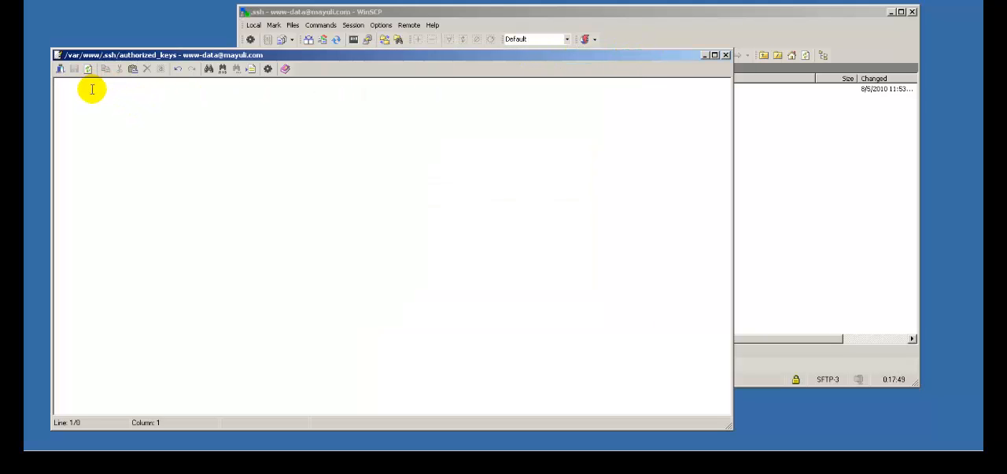
{"action": "mouse_move", "coordinate": [214, 80]}
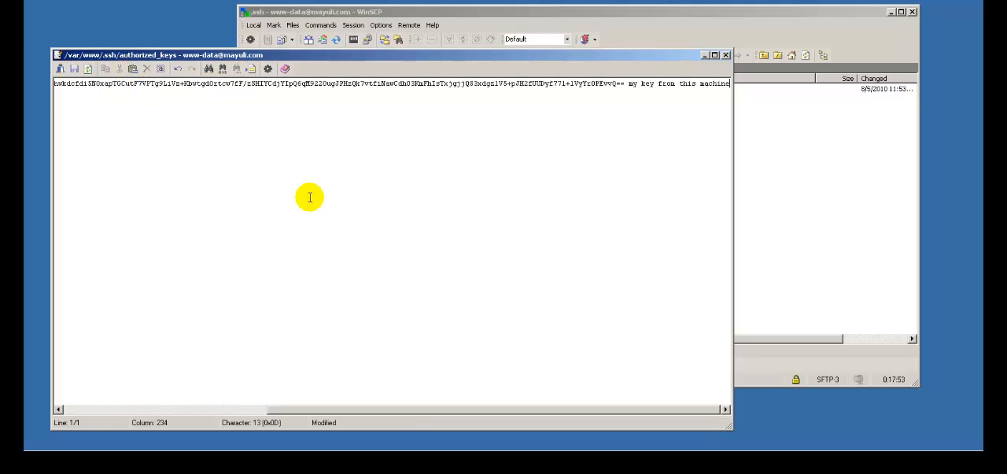
{"action": "mouse_move", "coordinate": [88, 128]}
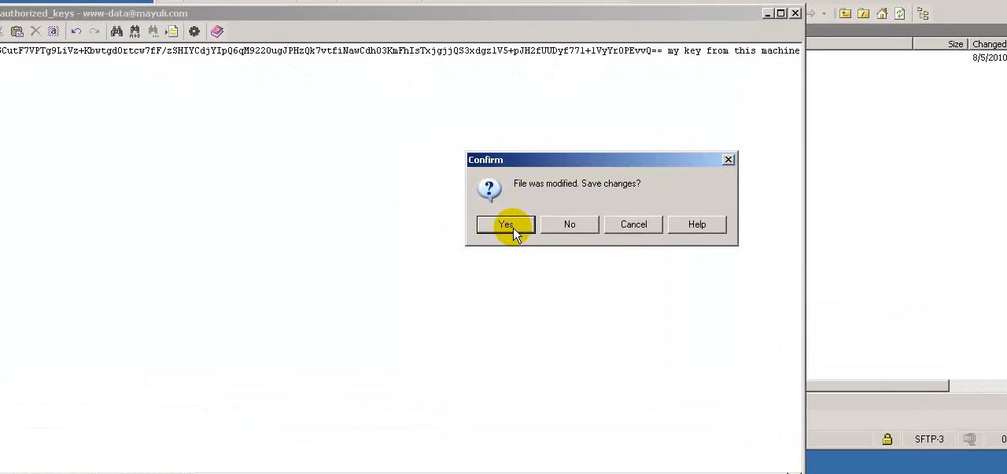
Step: Save the pasted public key line into the server's authorized_keys file
{"action": "left_click", "coordinate": [505, 223]}
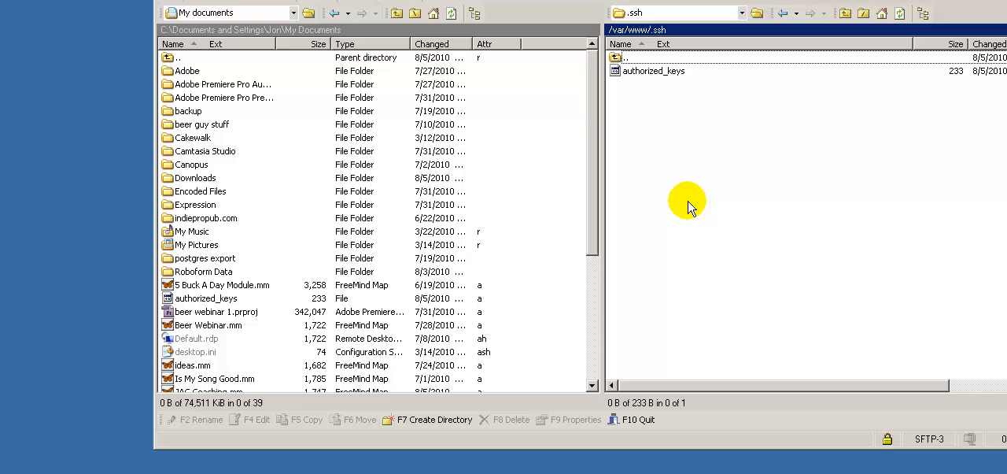
{"action": "mouse_move", "coordinate": [683, 75]}
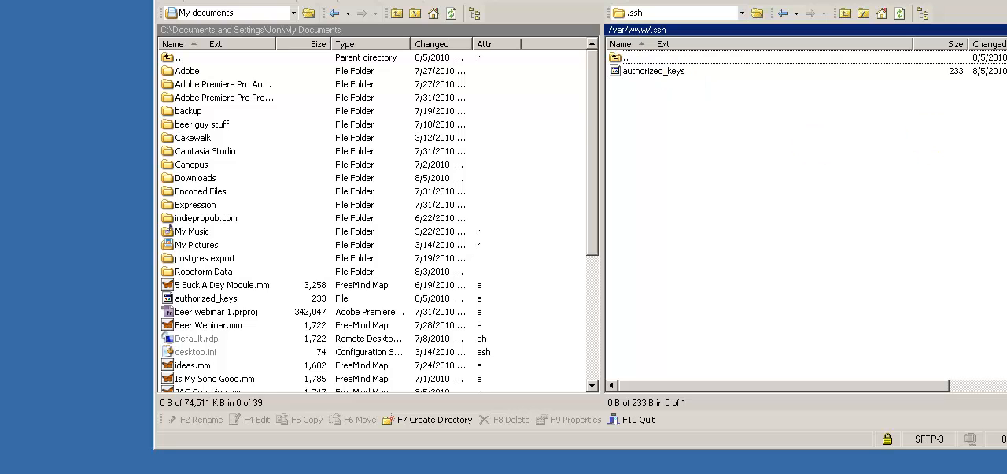
Step: Quit the current WinSCP server session
{"action": "left_click", "coordinate": [639, 419]}
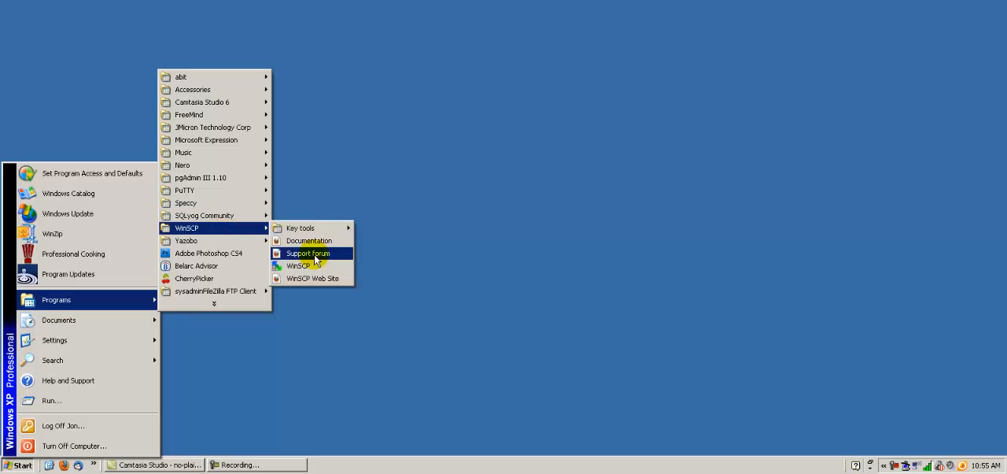
{"action": "left_click", "coordinate": [298, 264]}
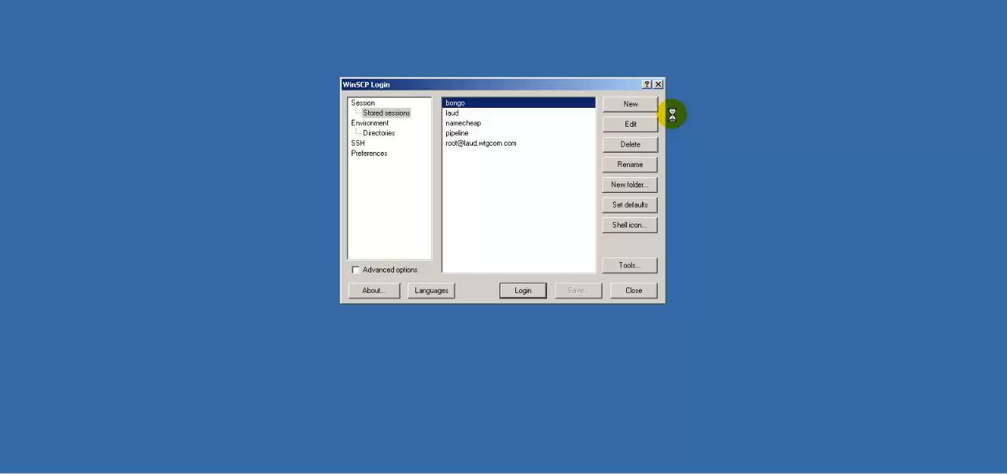
{"action": "left_click", "coordinate": [630, 104]}
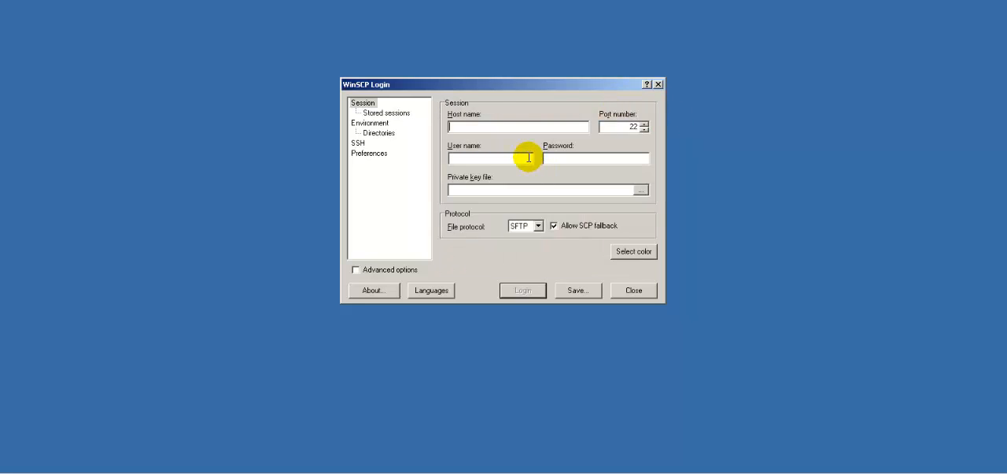
{"action": "type", "text": "mayui.com"}
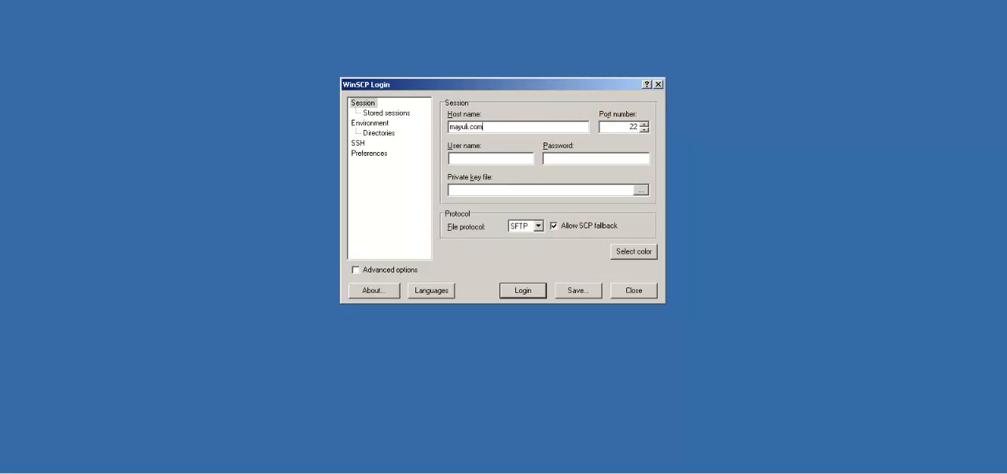
{"action": "left_click", "coordinate": [491, 157]}
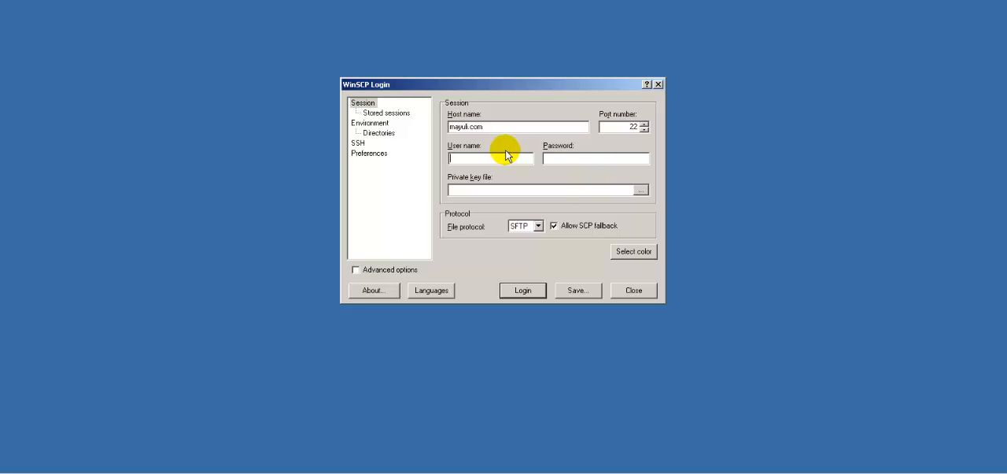
{"action": "type", "text": "www-data"}
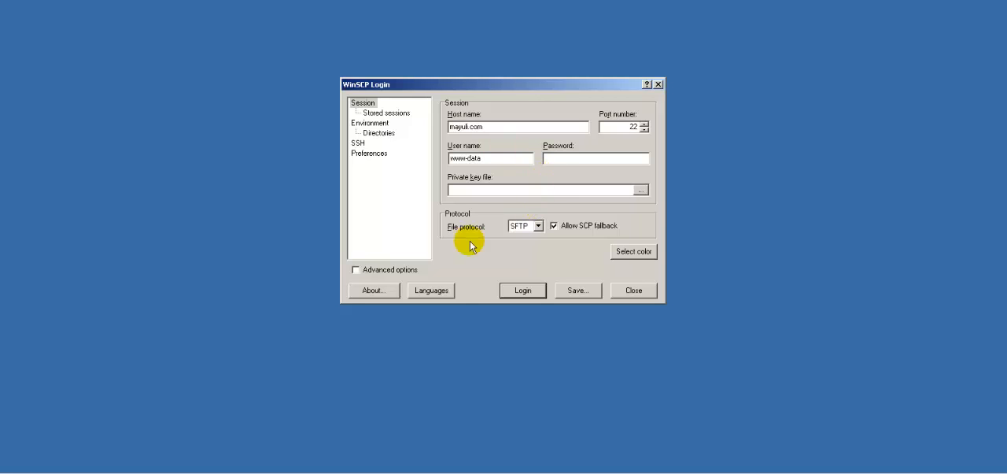
{"action": "left_click", "coordinate": [578, 290]}
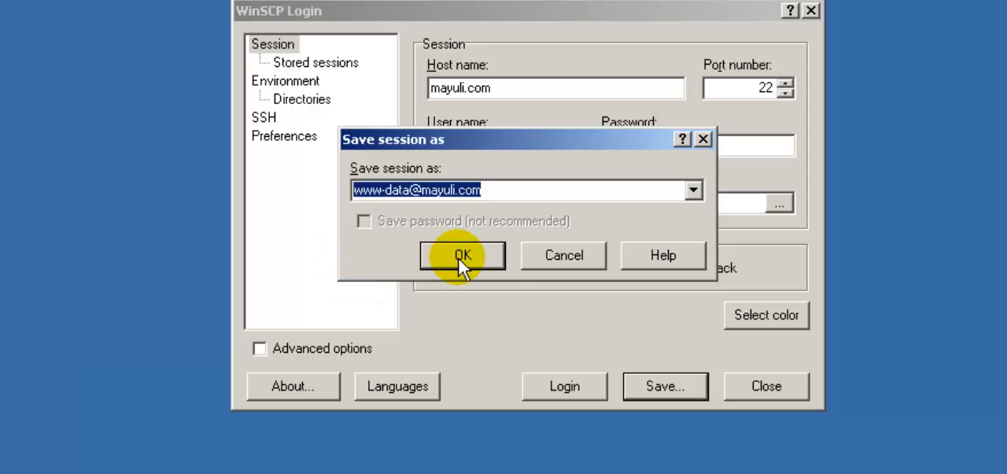
{"action": "left_click", "coordinate": [463, 254]}
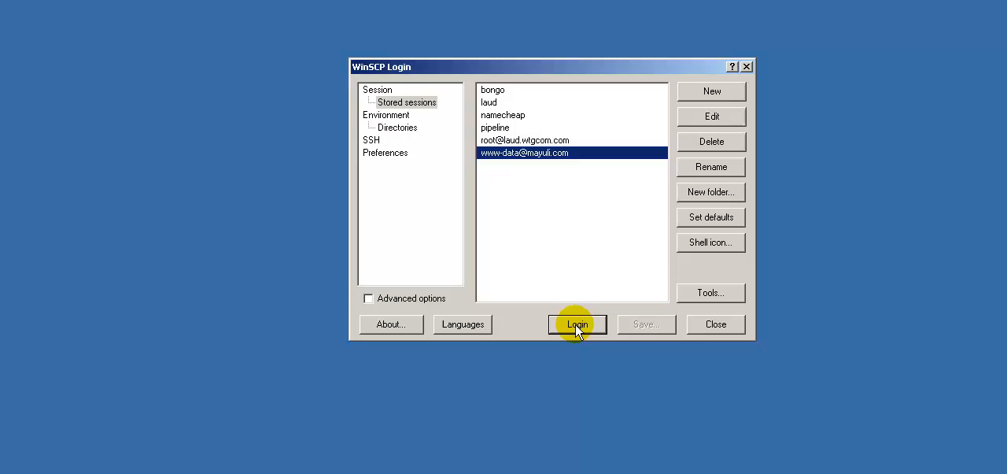
{"action": "left_click", "coordinate": [576, 324]}
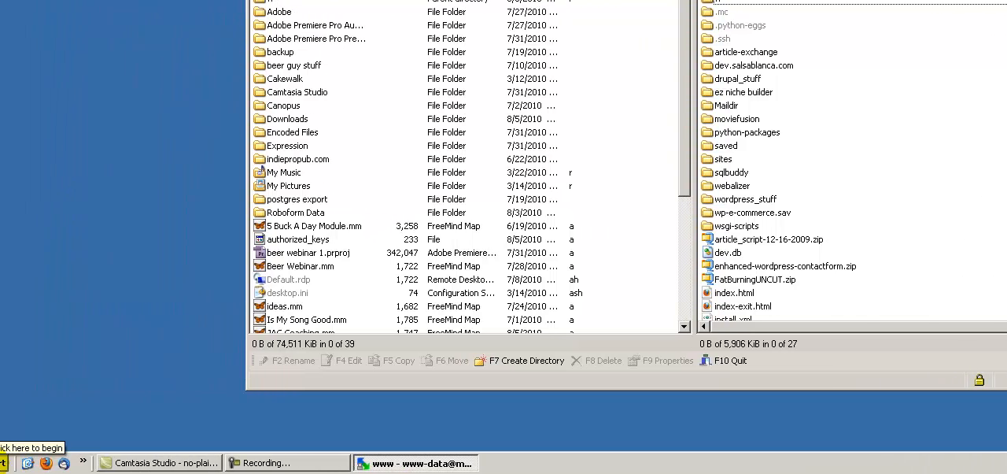
Step: Launch Pageant from the PuTTY group and dismiss the 'already running' error
{"action": "left_click", "coordinate": [24, 463]}
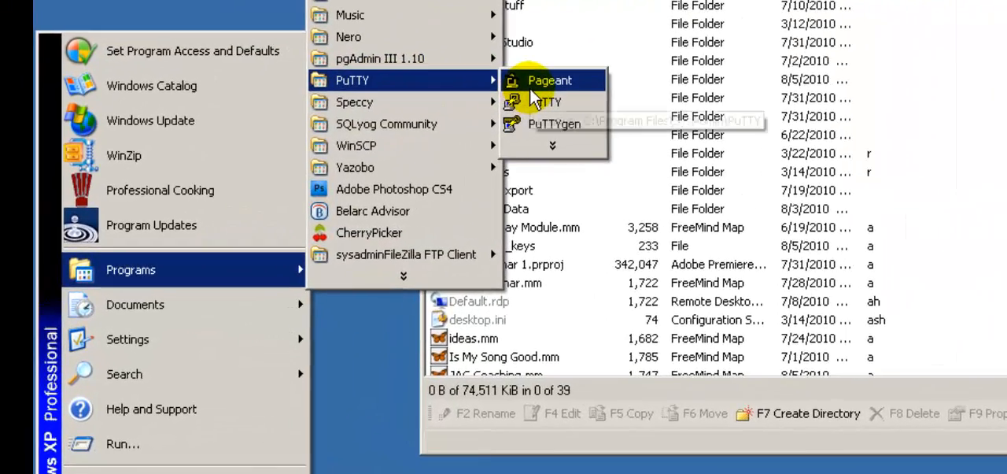
{"action": "left_click", "coordinate": [549, 80]}
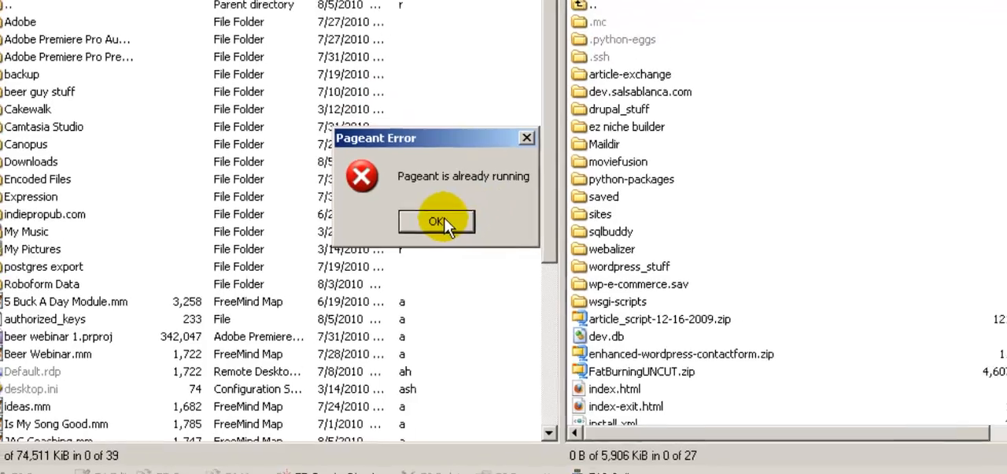
{"action": "left_click", "coordinate": [436, 220]}
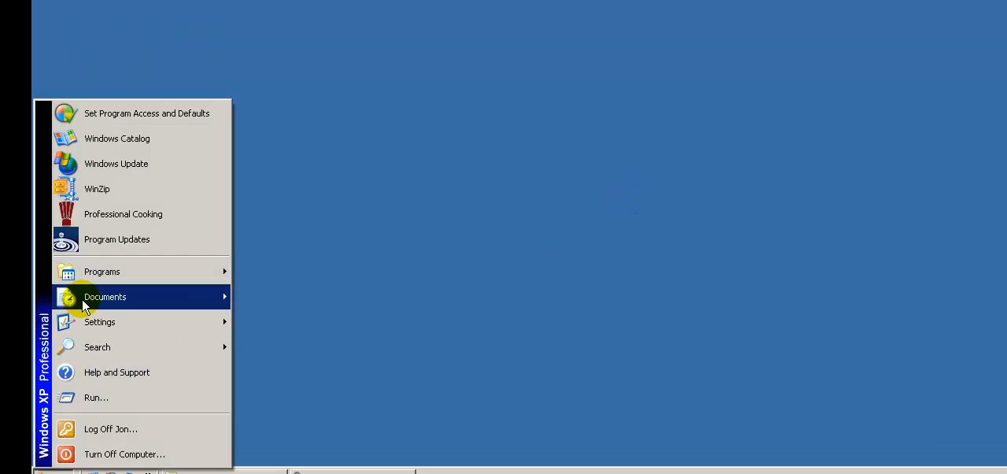
{"action": "left_click", "coordinate": [100, 271]}
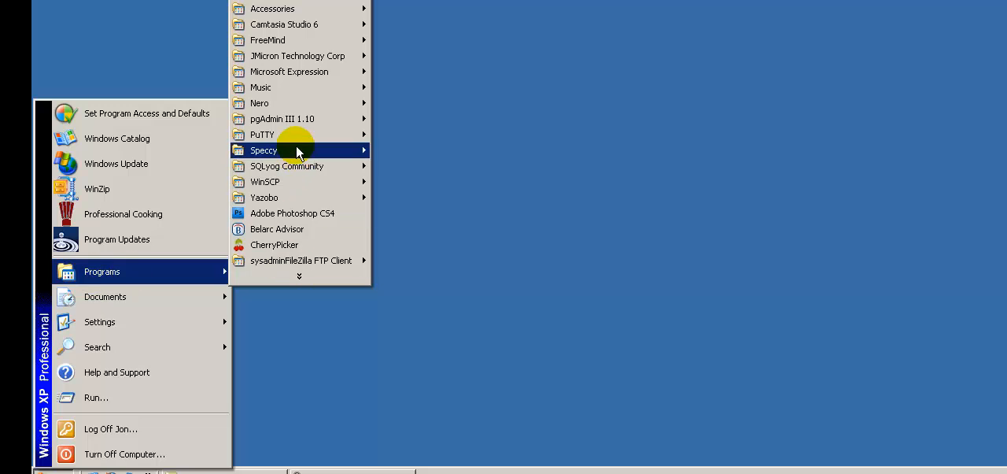
{"action": "left_click", "coordinate": [265, 182]}
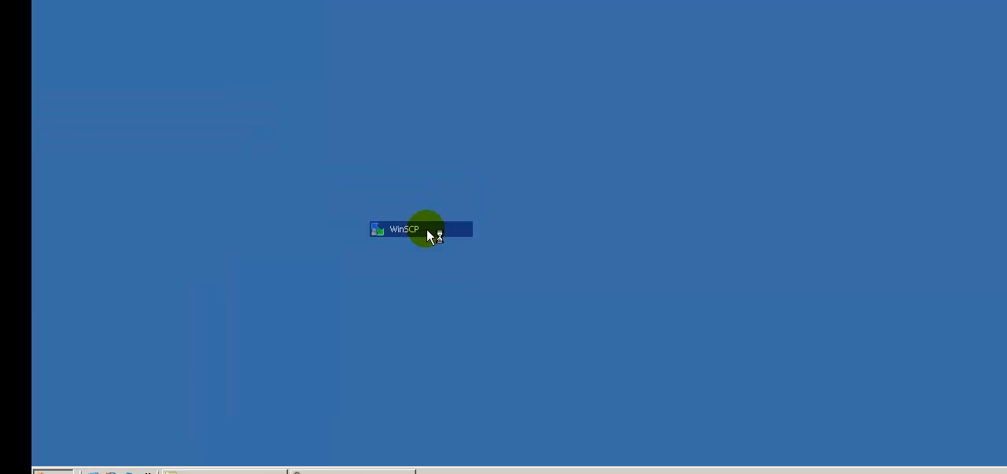
{"action": "double_click", "coordinate": [403, 229]}
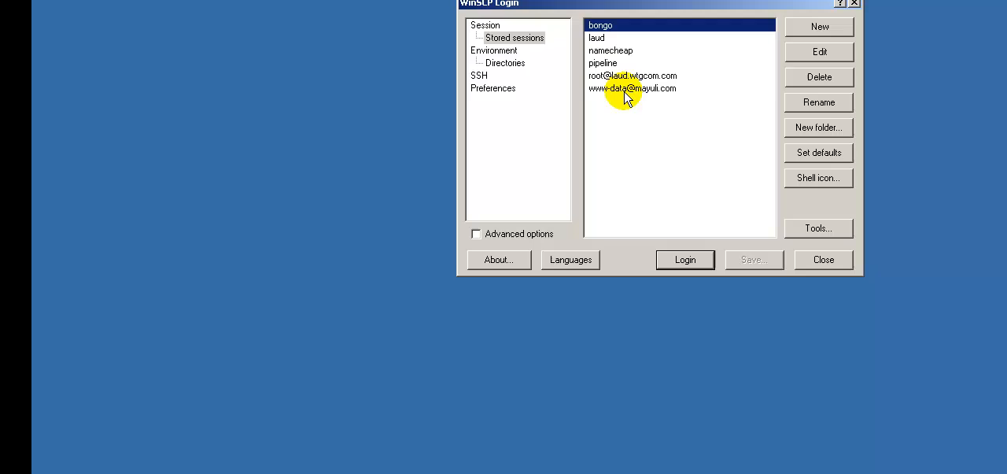
{"action": "left_click", "coordinate": [632, 88]}
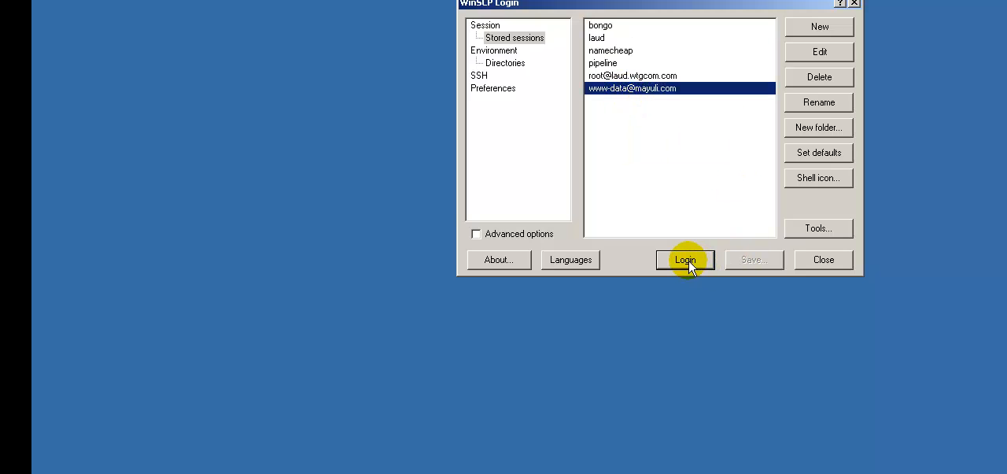
{"action": "left_click", "coordinate": [686, 259]}
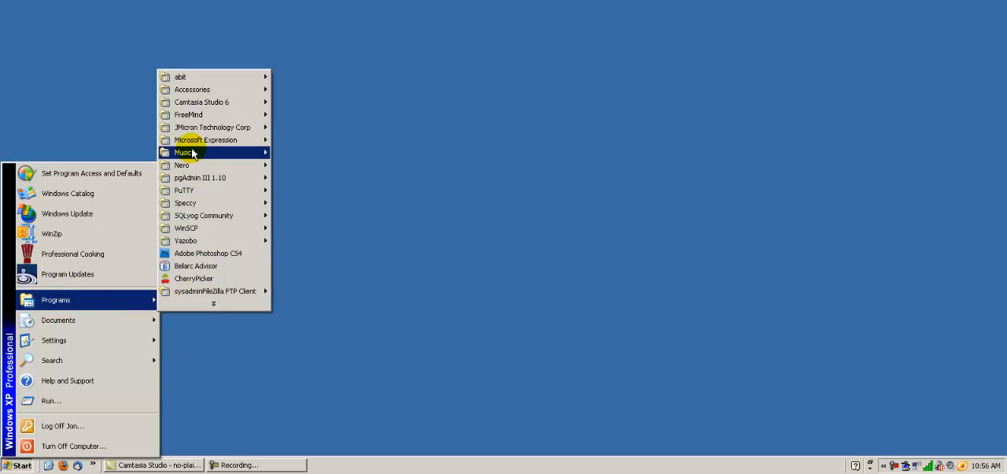
{"action": "mouse_move", "coordinate": [184, 189]}
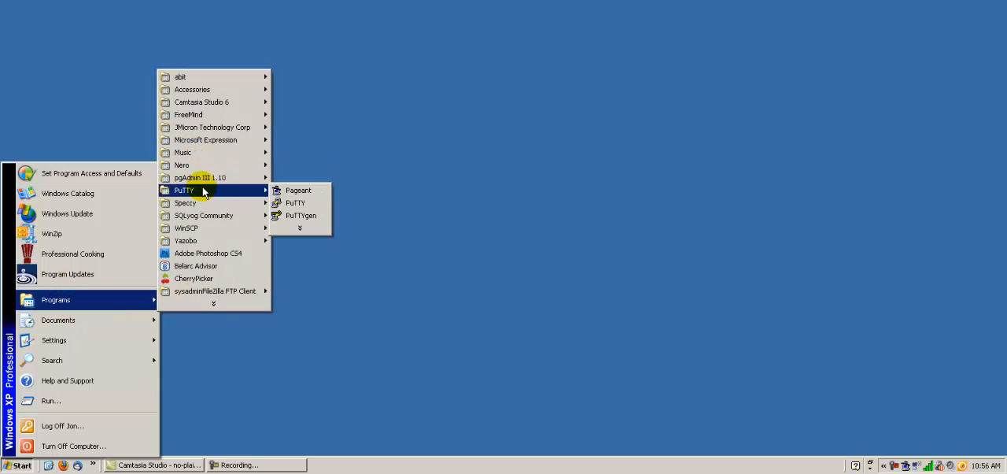
Step: Launch PuTTY and enter host mayuli.com with session name mayuli.com
{"action": "left_click", "coordinate": [296, 202]}
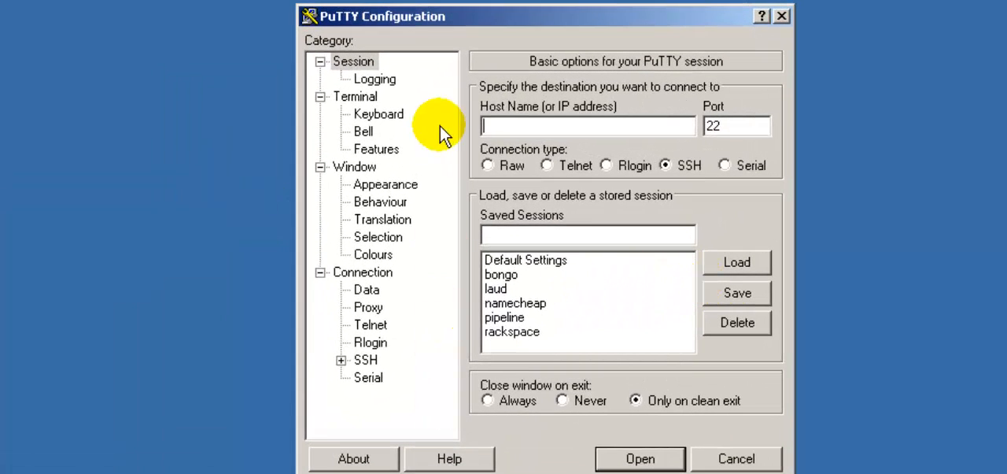
{"action": "mouse_move", "coordinate": [548, 129]}
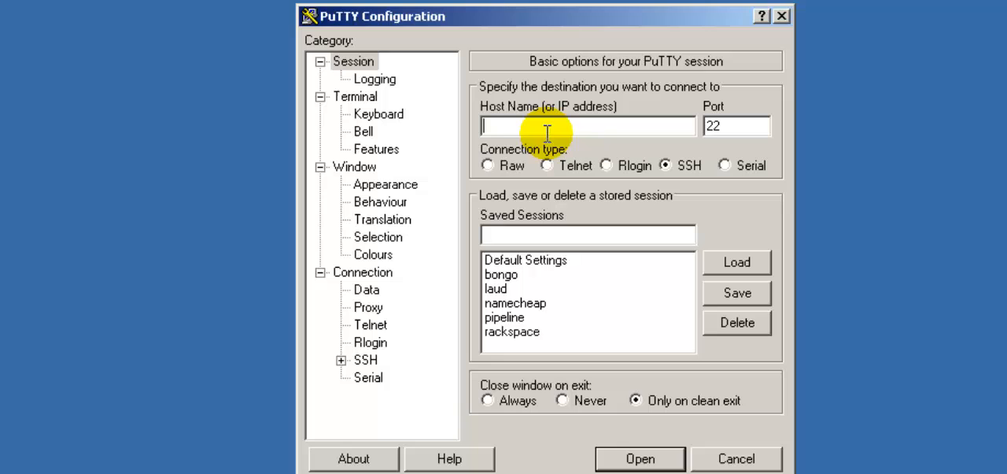
{"action": "type", "text": "mayuli.com"}
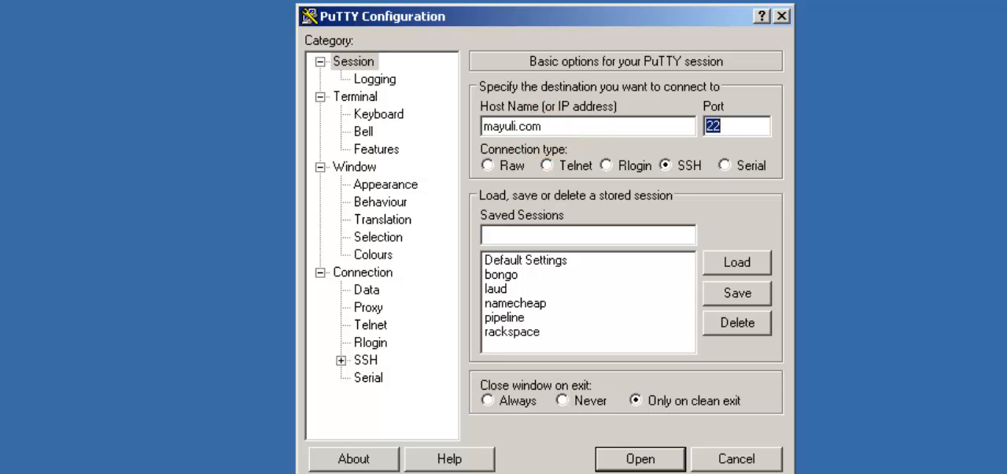
{"action": "mouse_move", "coordinate": [522, 233]}
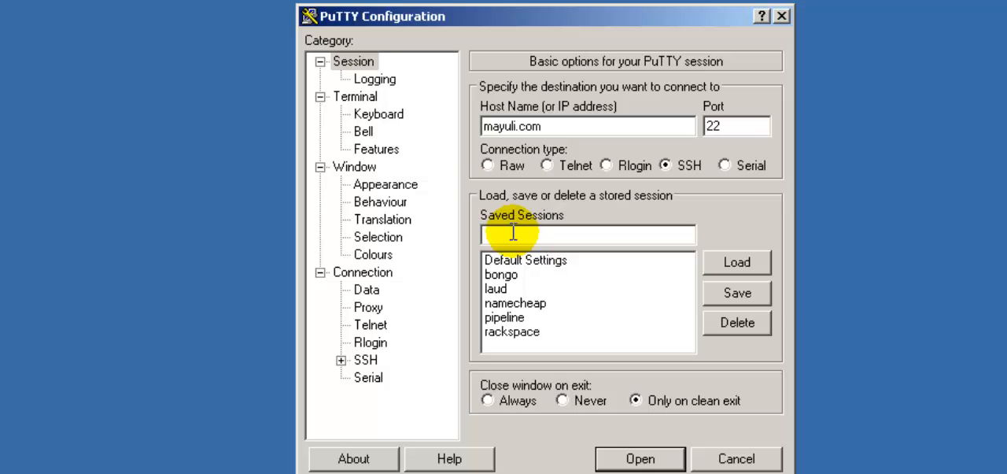
{"action": "type", "text": "mayuli."}
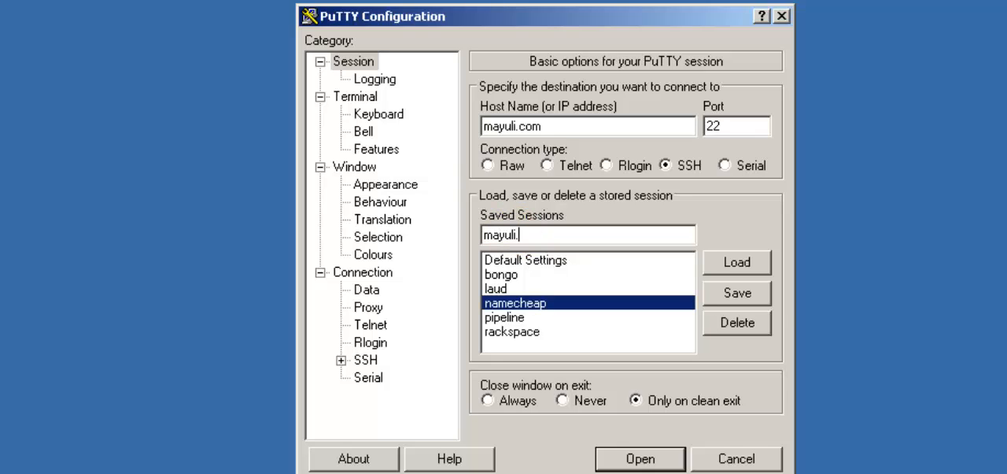
{"action": "type", "text": "com"}
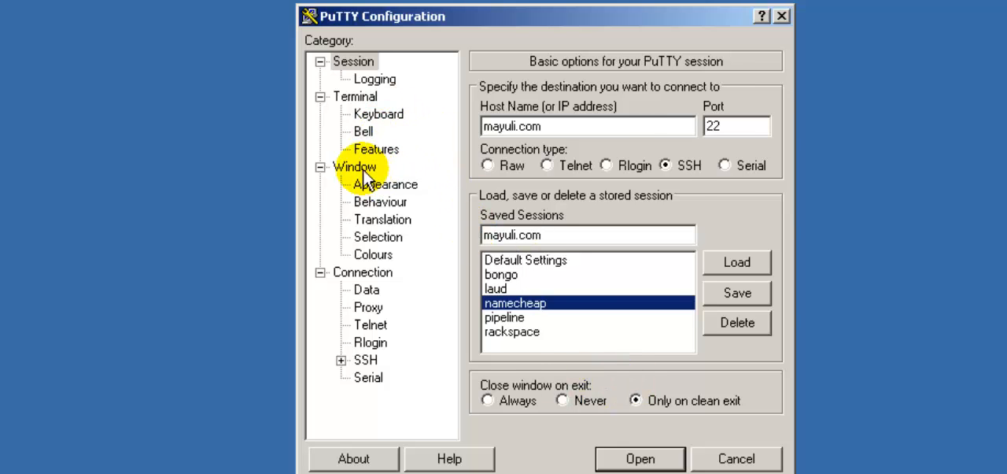
Step: Review the Connection and SSH categories, then return to the Session settings
{"action": "left_click", "coordinate": [362, 271]}
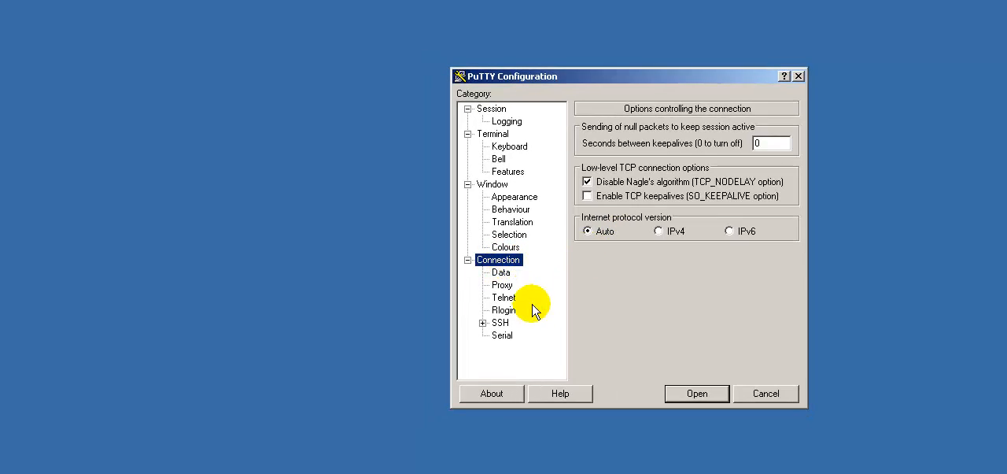
{"action": "left_click", "coordinate": [501, 321]}
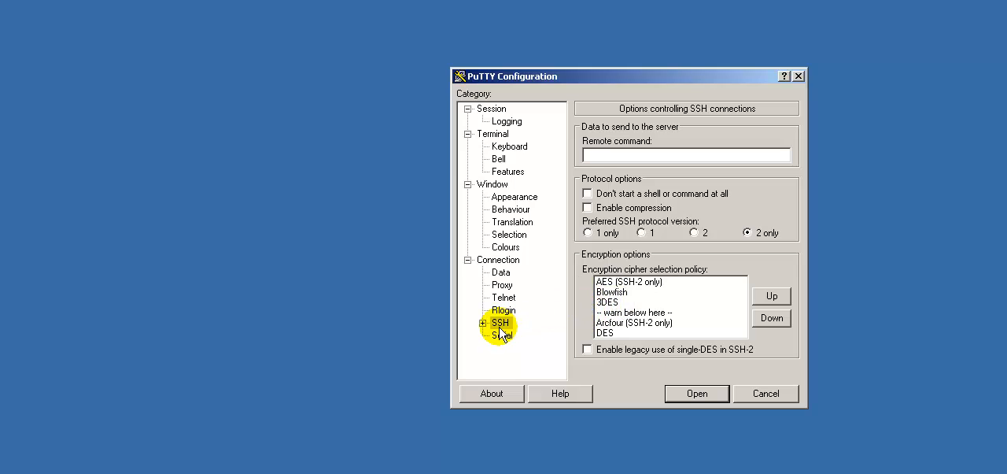
{"action": "mouse_move", "coordinate": [543, 202]}
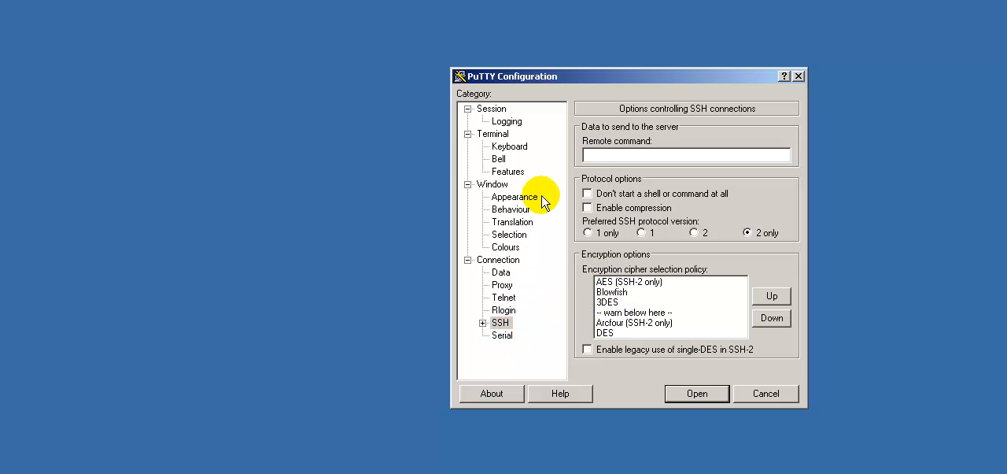
{"action": "mouse_move", "coordinate": [513, 284]}
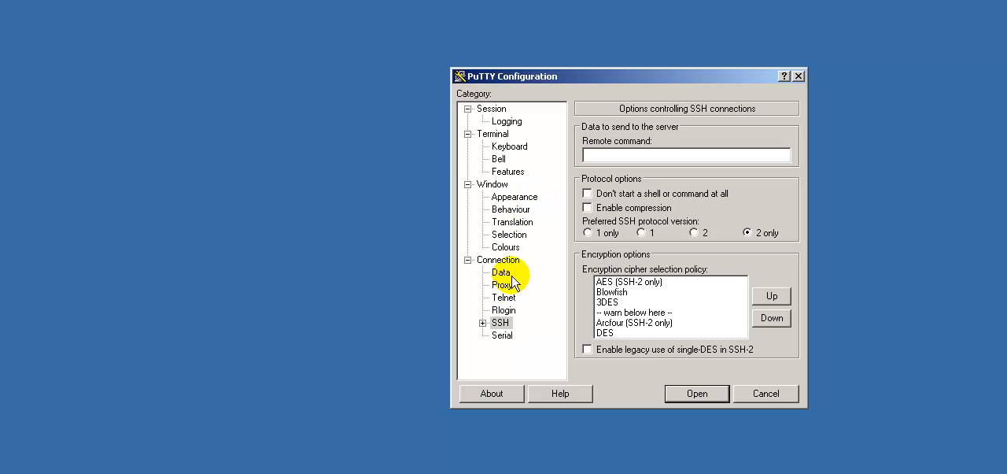
{"action": "left_click", "coordinate": [491, 107]}
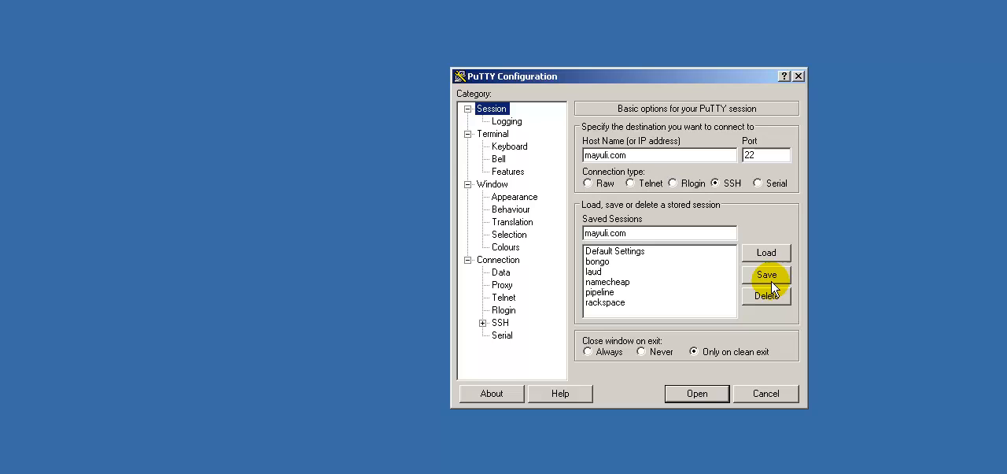
Step: Save the mayuli.com session and review Connection Data, Telnet and Window Translation settings
{"action": "left_click", "coordinate": [497, 260]}
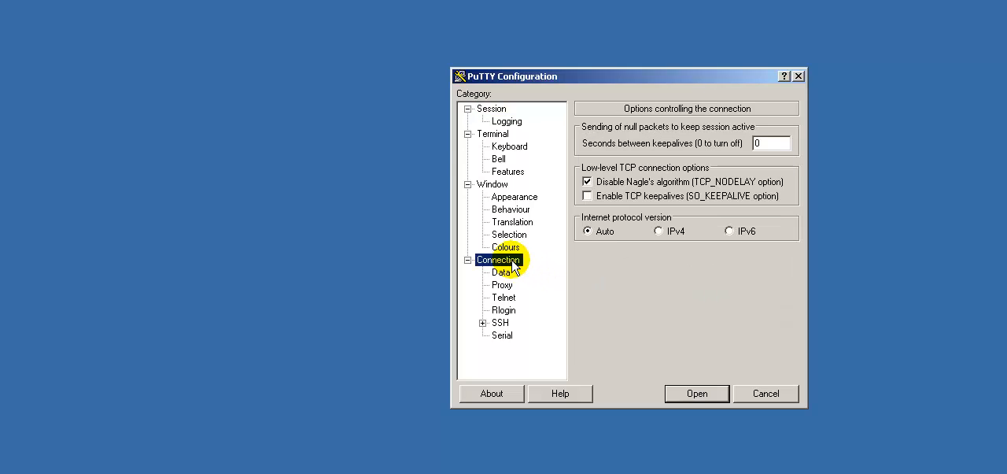
{"action": "mouse_move", "coordinate": [799, 140]}
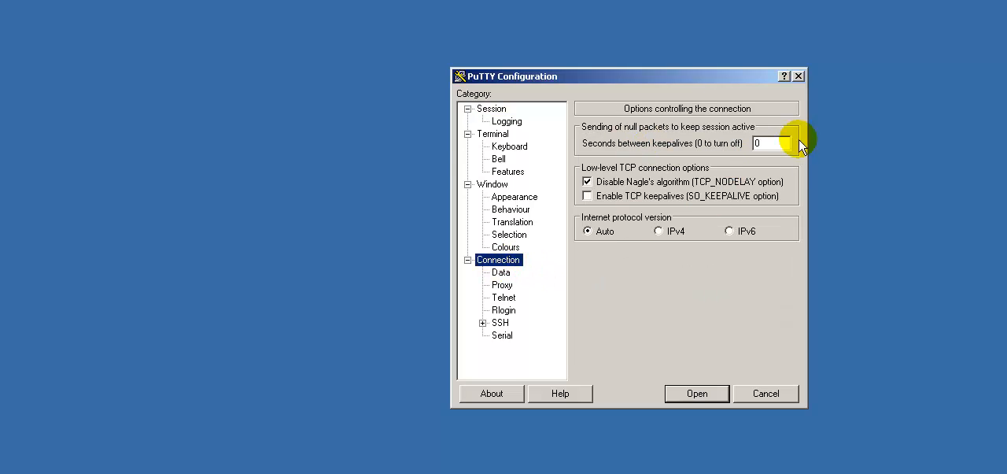
{"action": "left_click", "coordinate": [501, 271]}
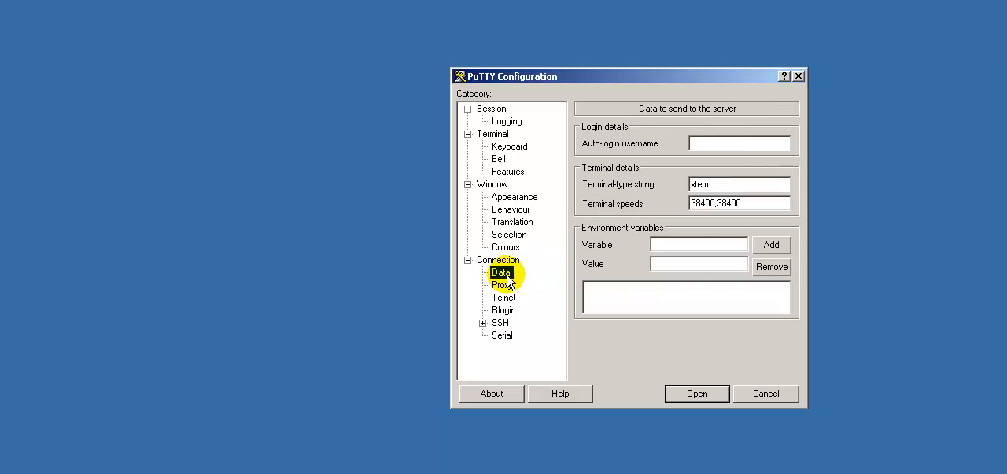
{"action": "left_click", "coordinate": [504, 298]}
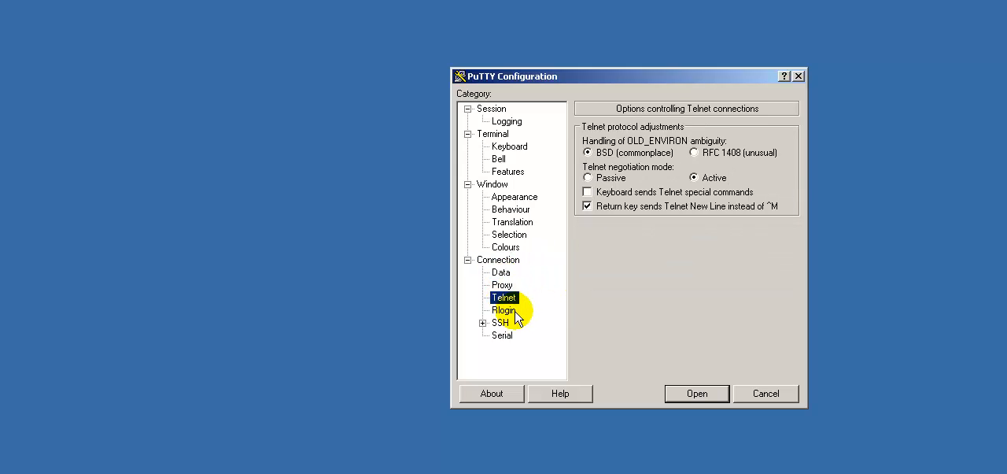
{"action": "mouse_move", "coordinate": [497, 196]}
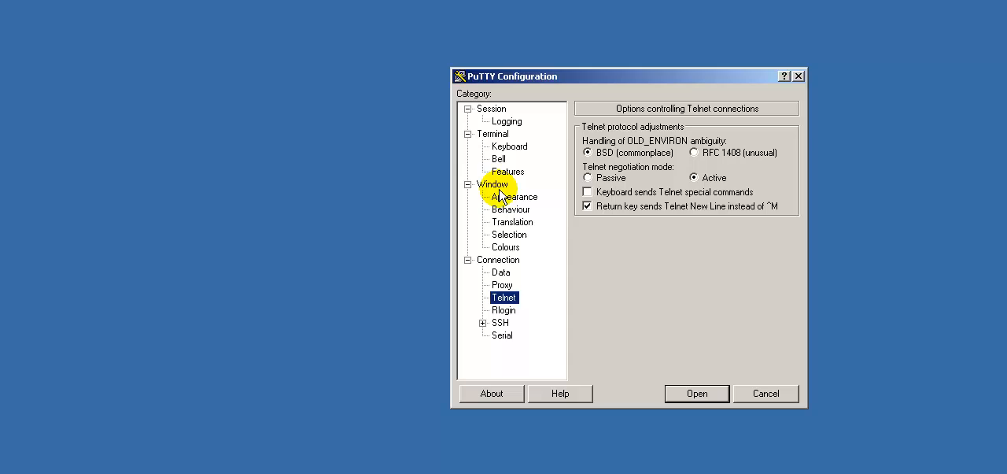
{"action": "left_click", "coordinate": [513, 220]}
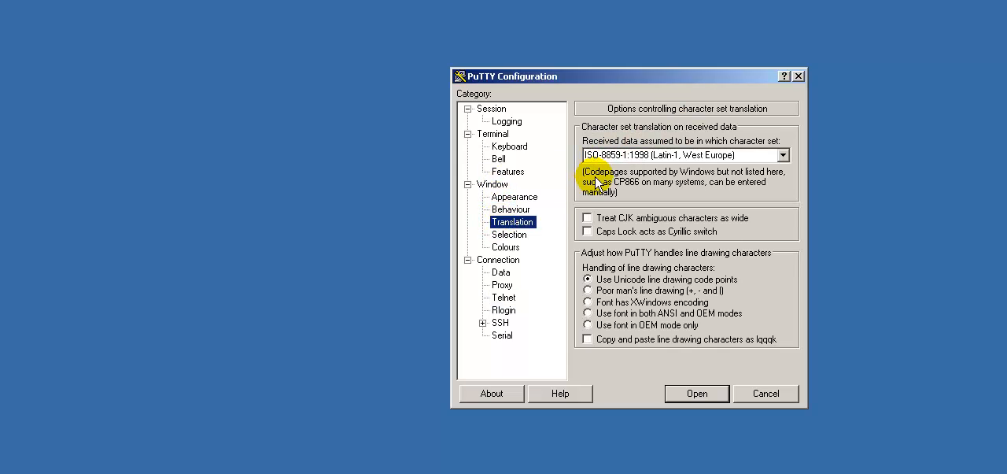
{"action": "mouse_move", "coordinate": [507, 177]}
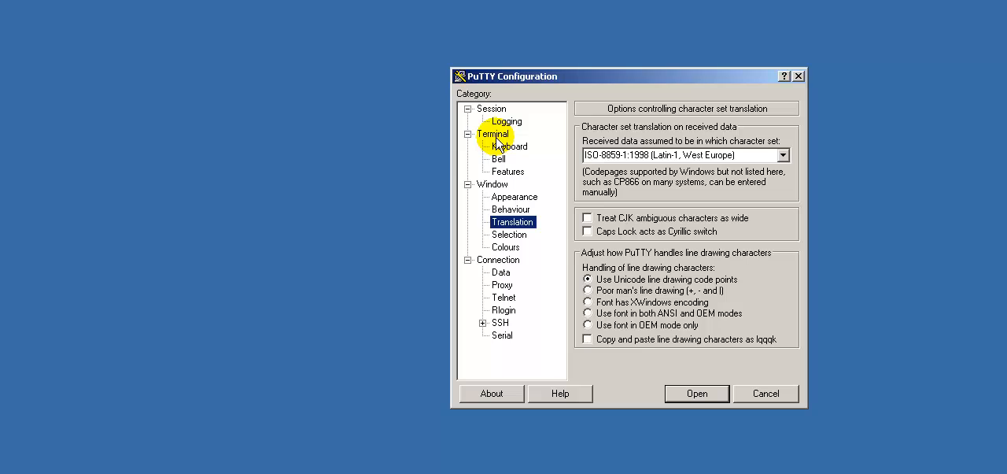
{"action": "left_click", "coordinate": [491, 107]}
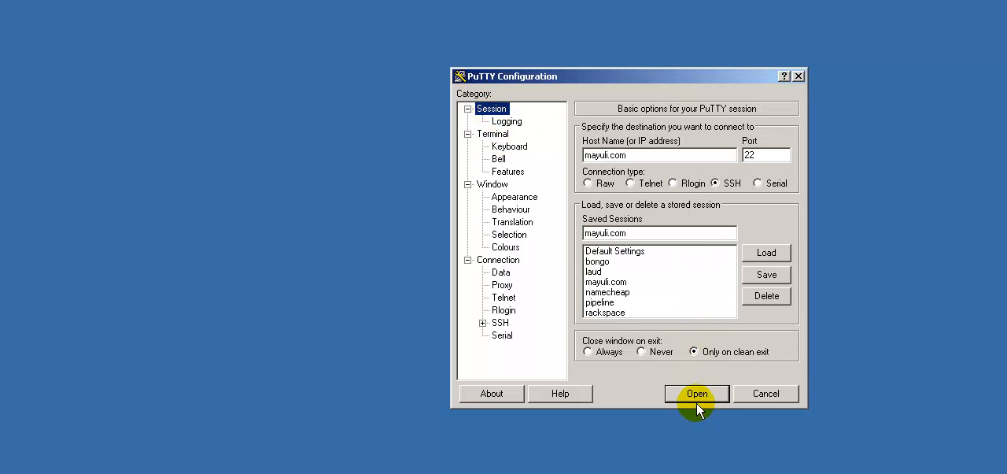
Step: Open the mayuli.com session, accept the host key and log in as www-data via public key
{"action": "left_click", "coordinate": [696, 393]}
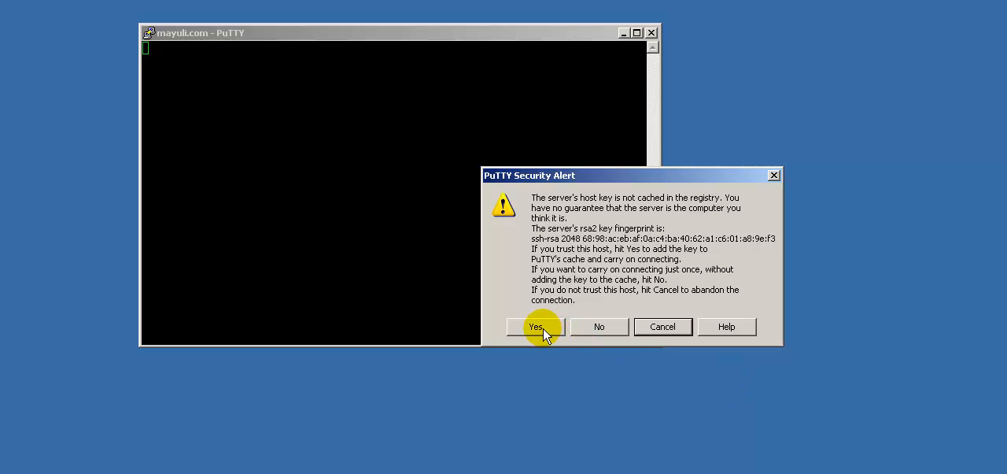
{"action": "left_click", "coordinate": [535, 328]}
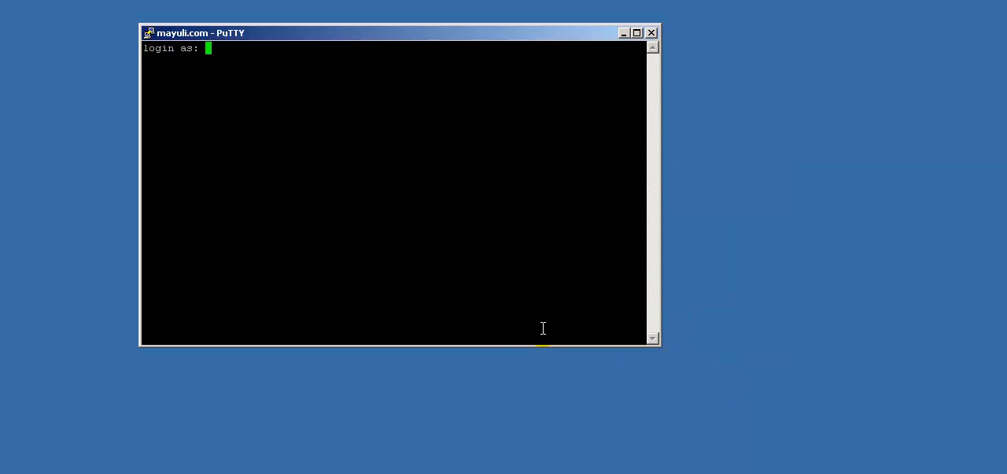
{"action": "type", "text": "w"}
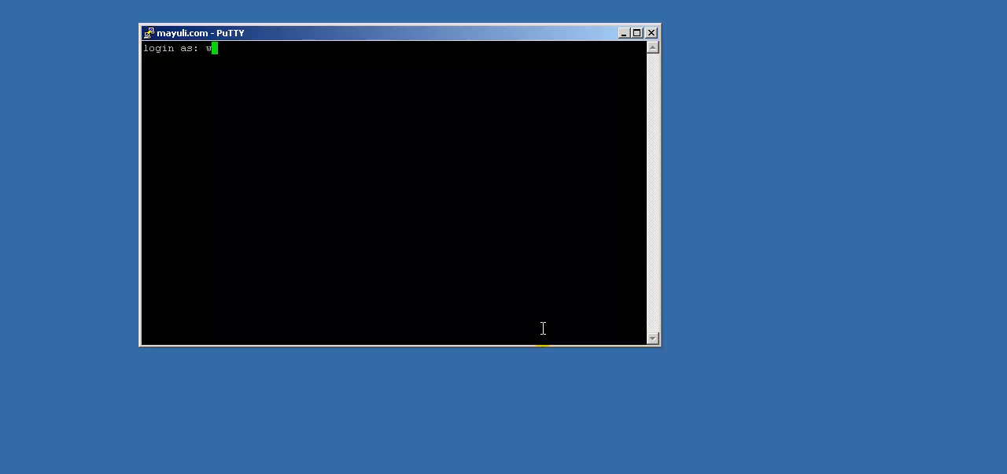
{"action": "type", "text": "ww-data"}
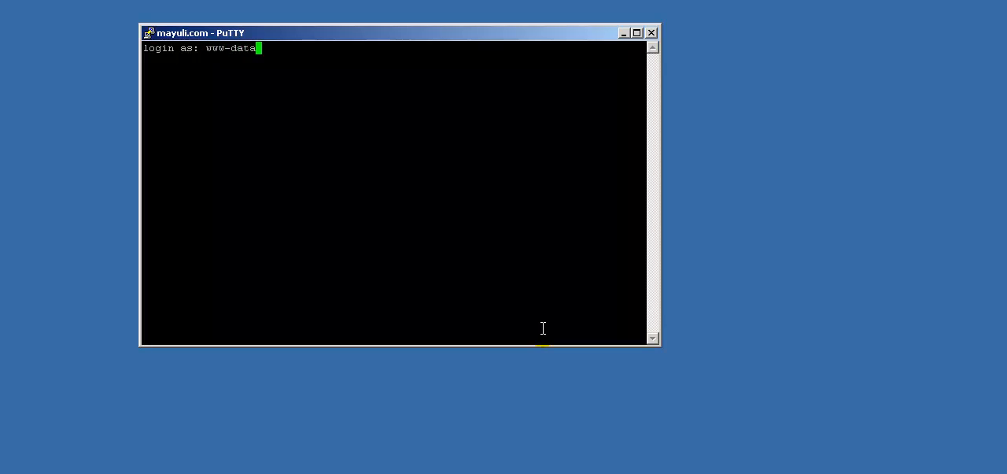
{"action": "key", "text": "Return"}
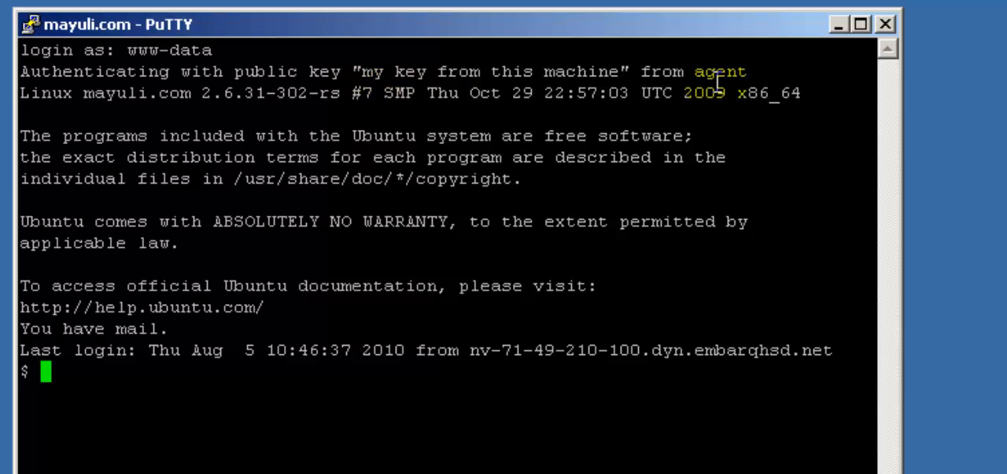
{"action": "mouse_move", "coordinate": [418, 286]}
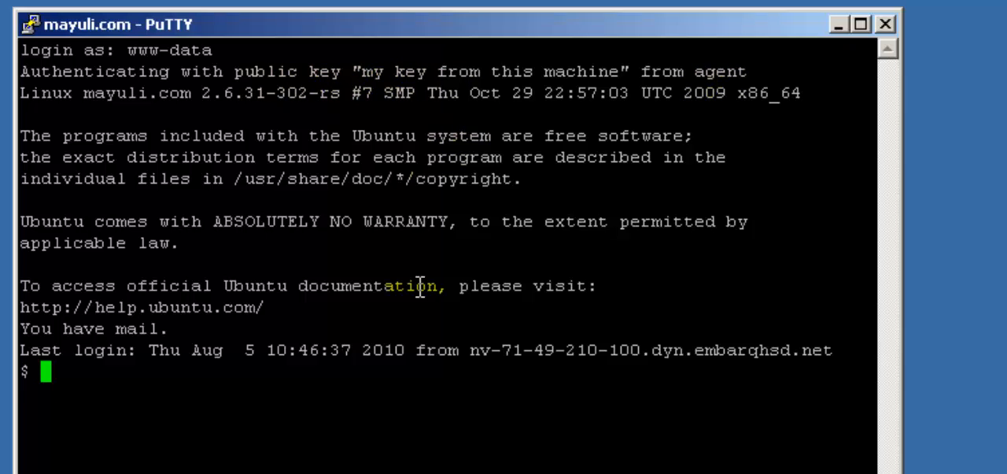
{"action": "mouse_move", "coordinate": [849, 421]}
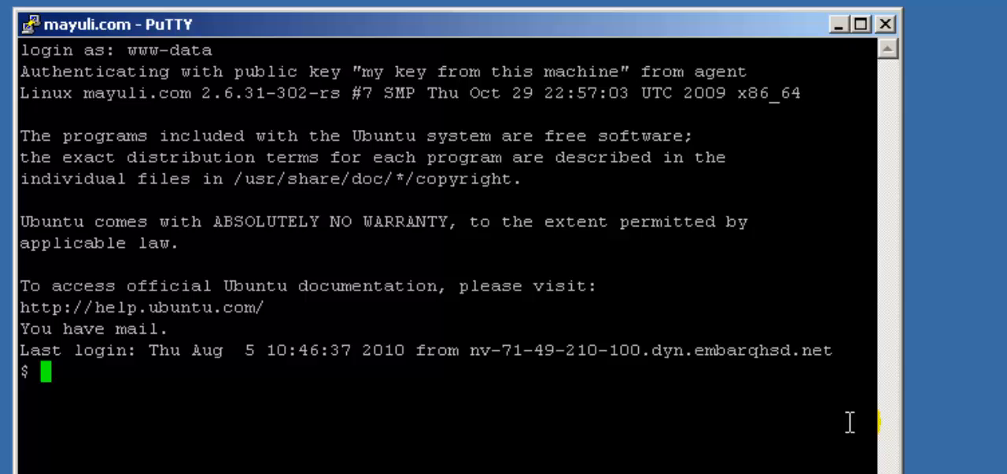
{"action": "mouse_move", "coordinate": [849, 223]}
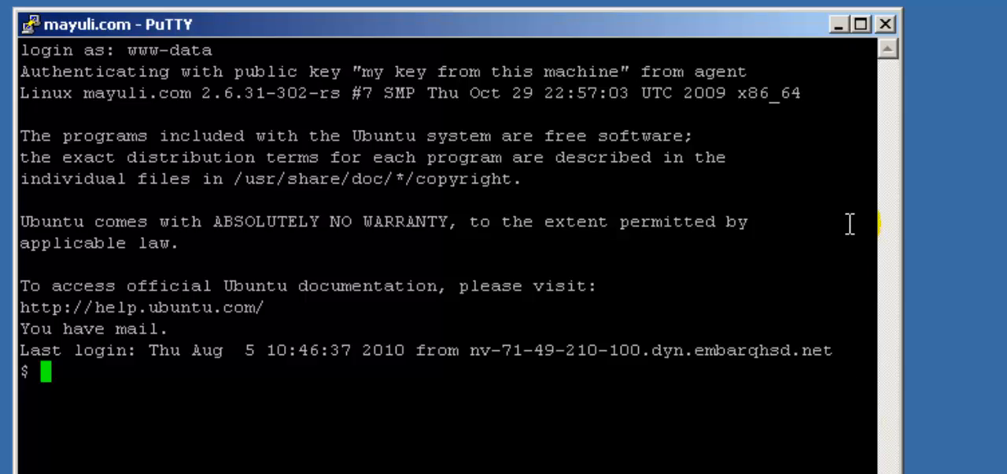